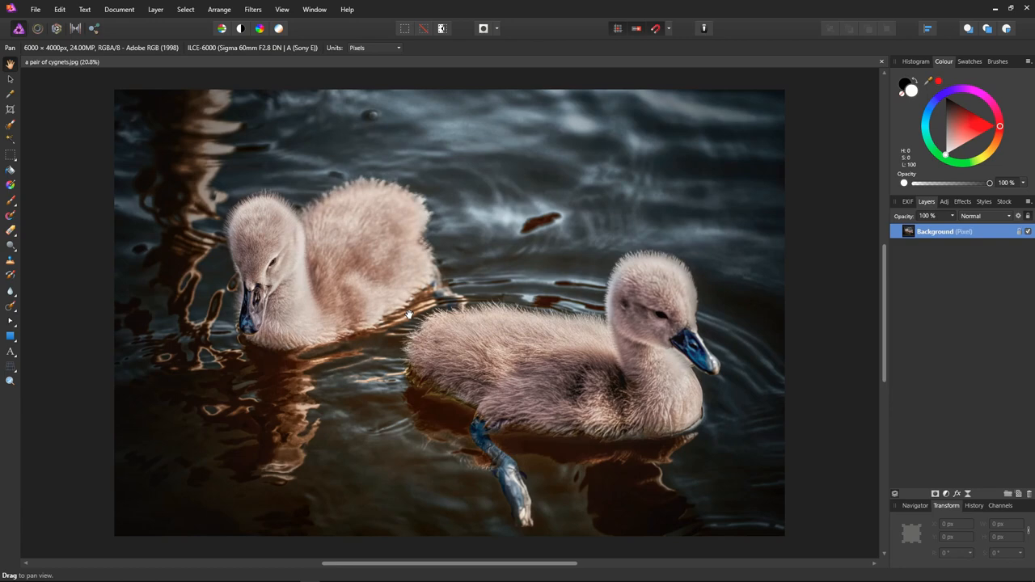
mouse_move(549, 375)
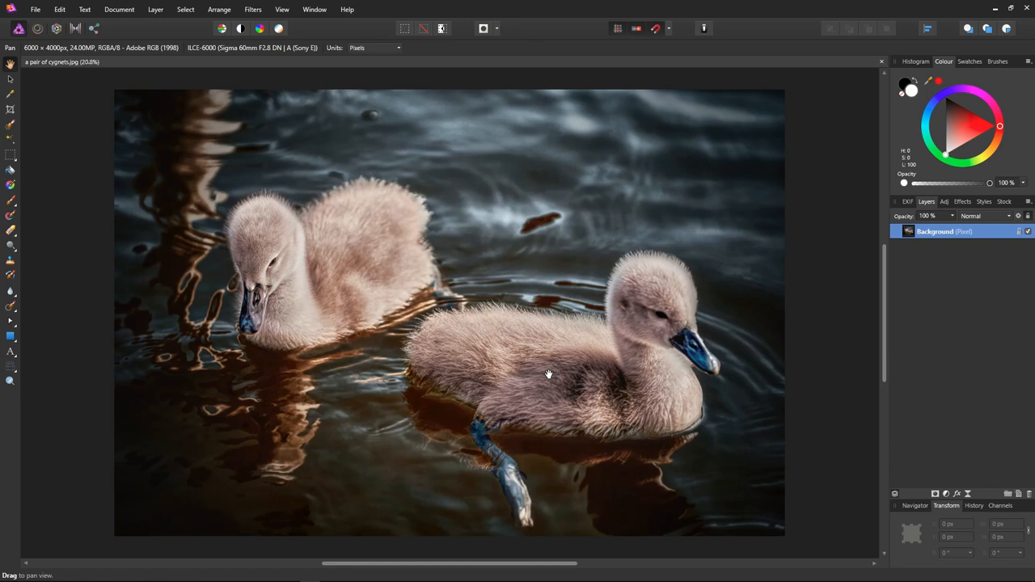
mouse_move(498, 346)
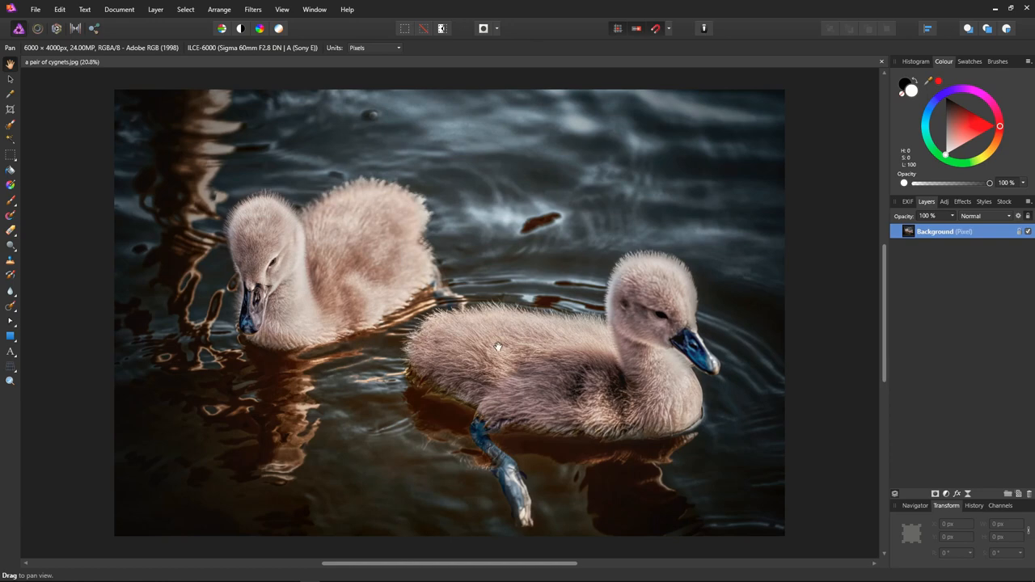
mouse_move(811, 410)
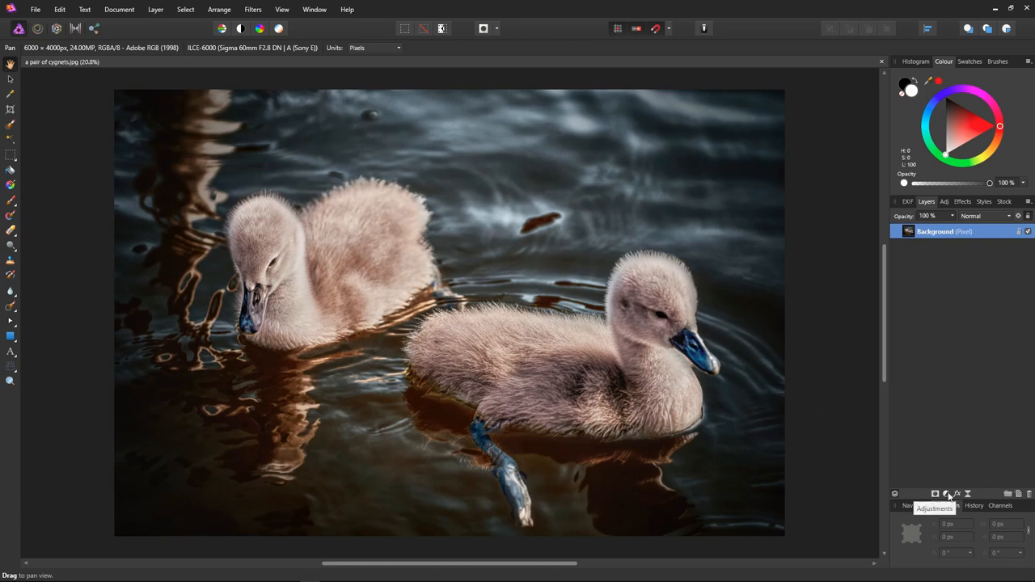
Add a Curves adjustment to the cygnet photo from the Adjustments list.
click(947, 493)
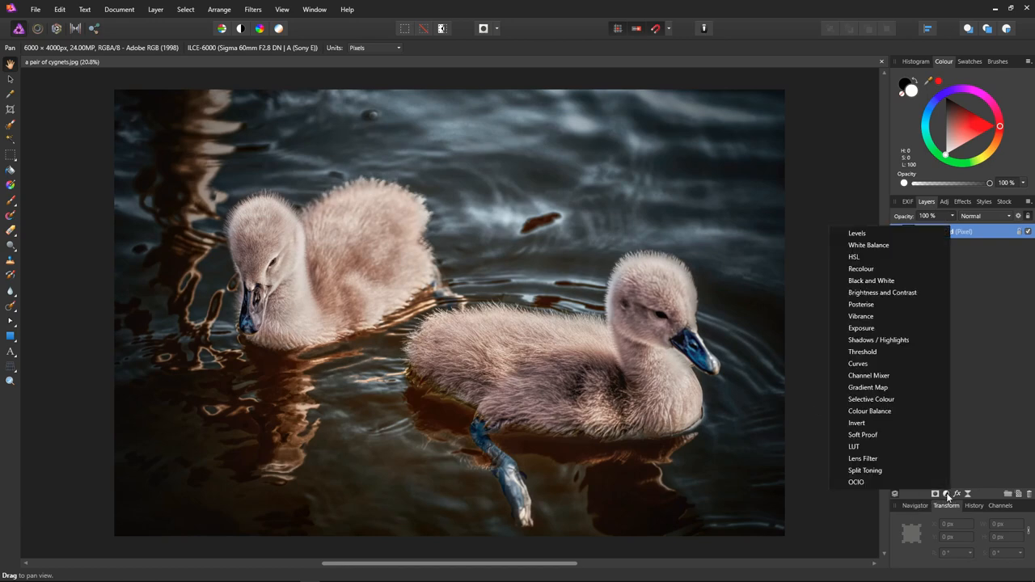
mouse_move(858, 363)
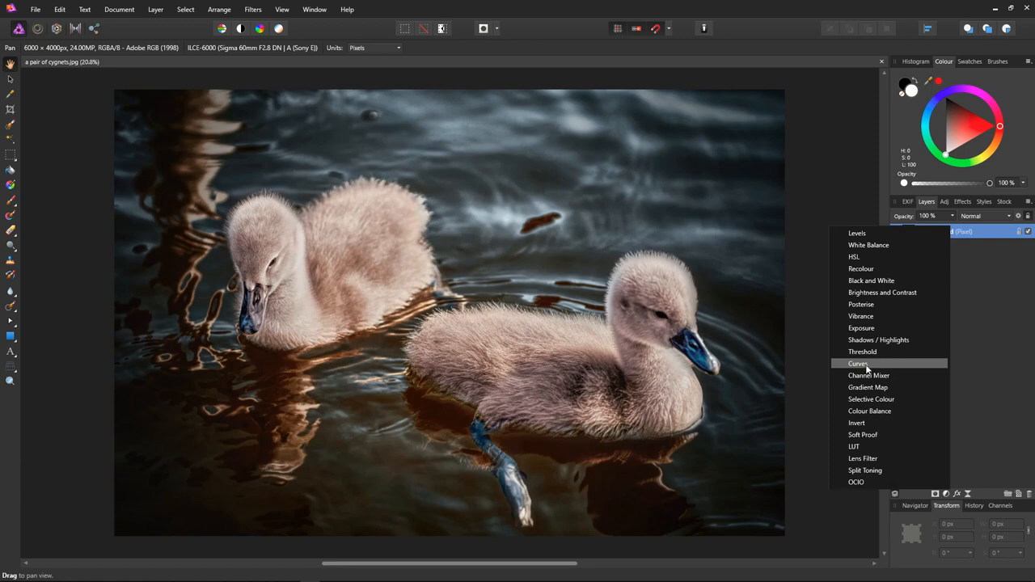
click(858, 363)
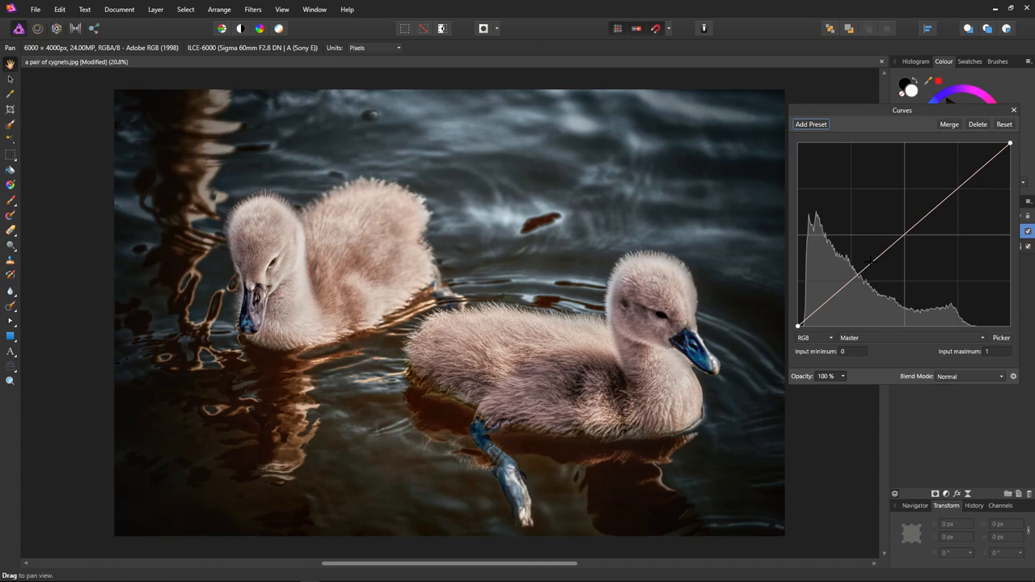
mouse_move(890, 342)
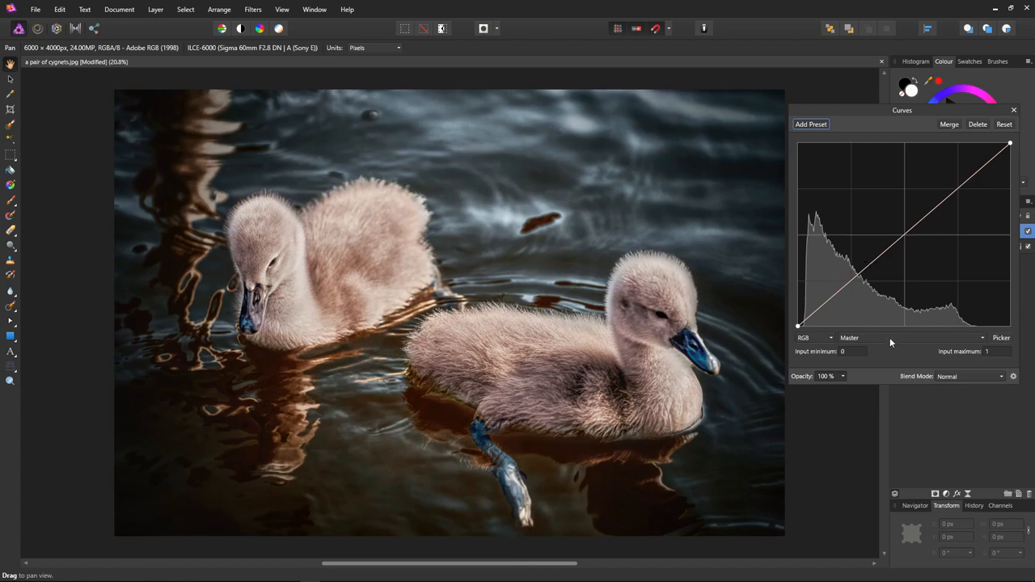
On the Red channel, pull the shadows down and lift the highlights into a steep S-curve.
click(906, 337)
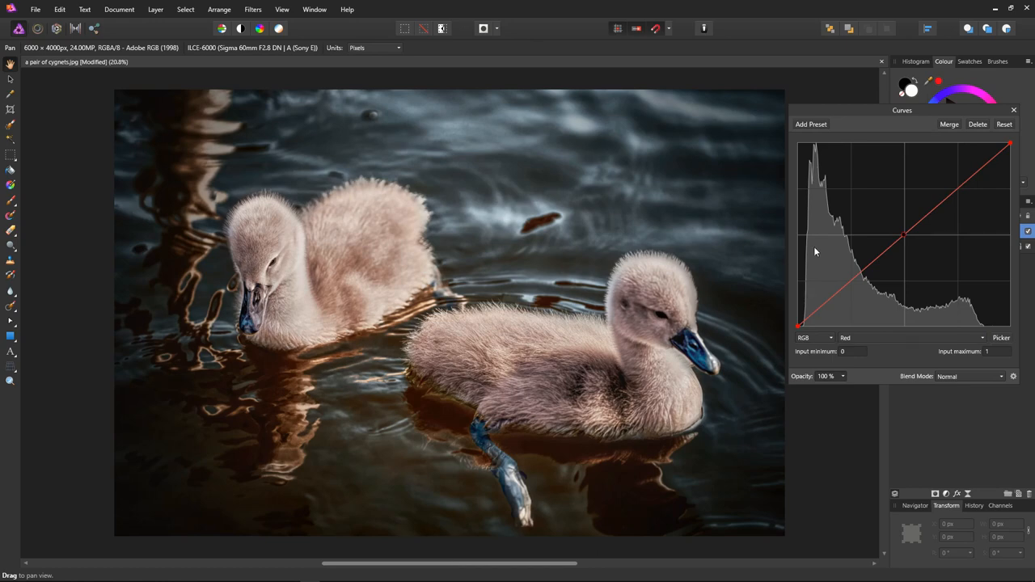
mouse_move(879, 290)
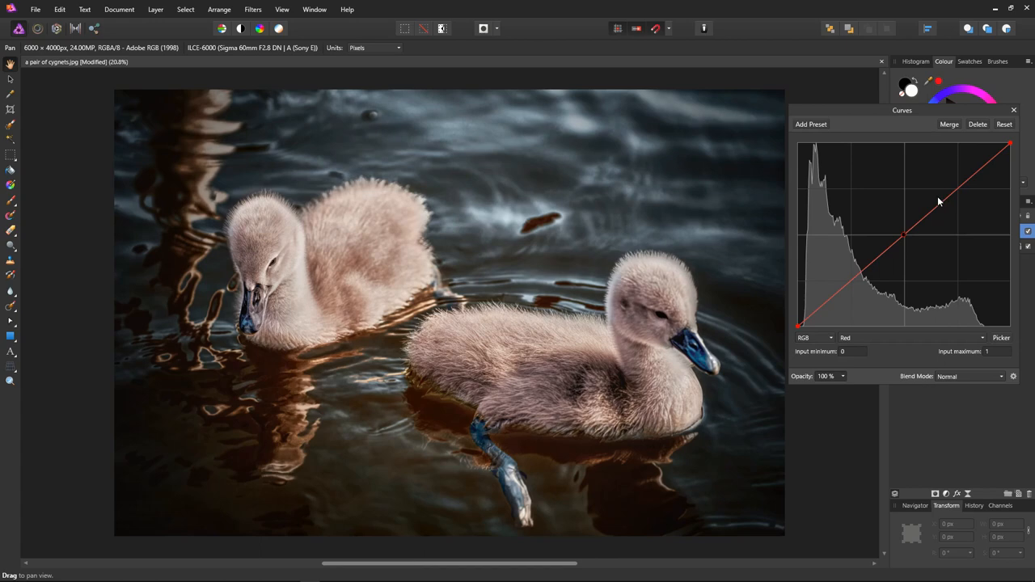
mouse_move(829, 282)
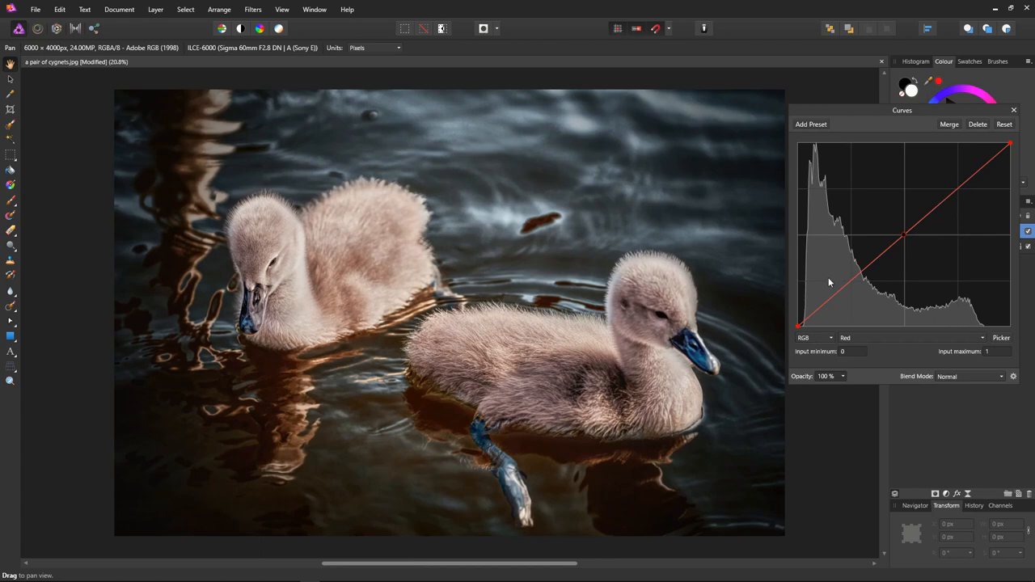
mouse_move(880, 309)
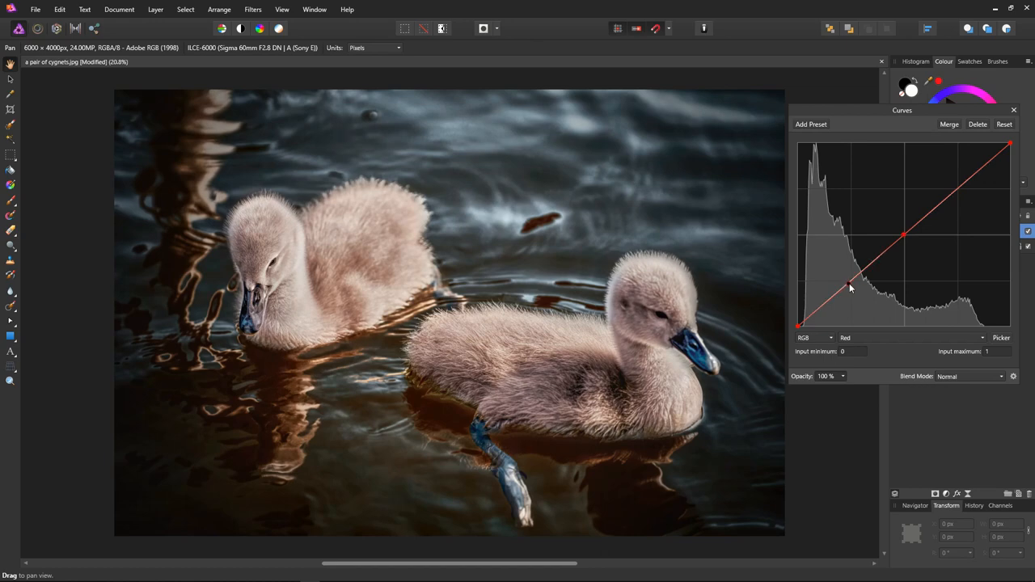
drag(849, 289, 864, 298)
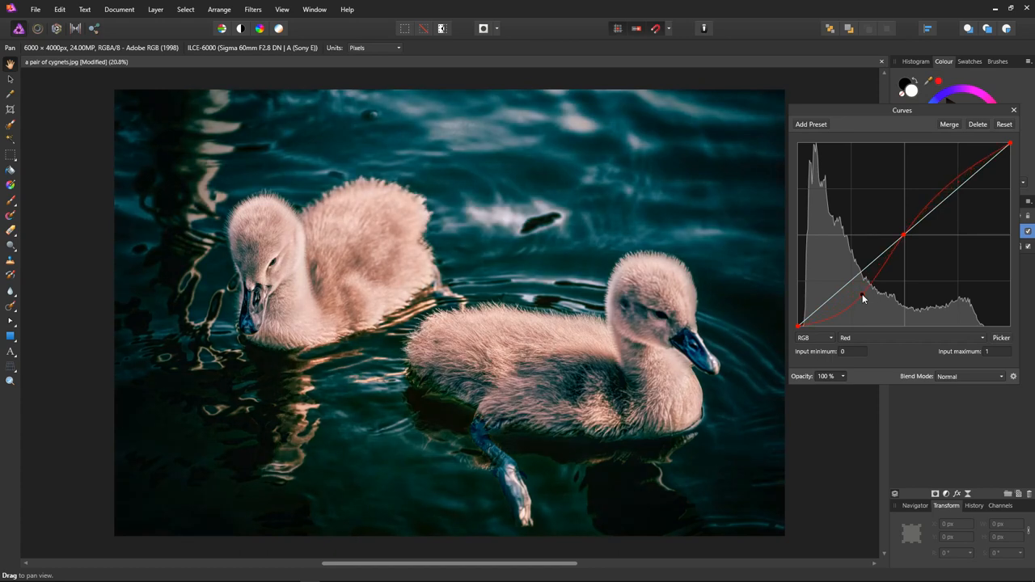
drag(864, 289, 866, 296)
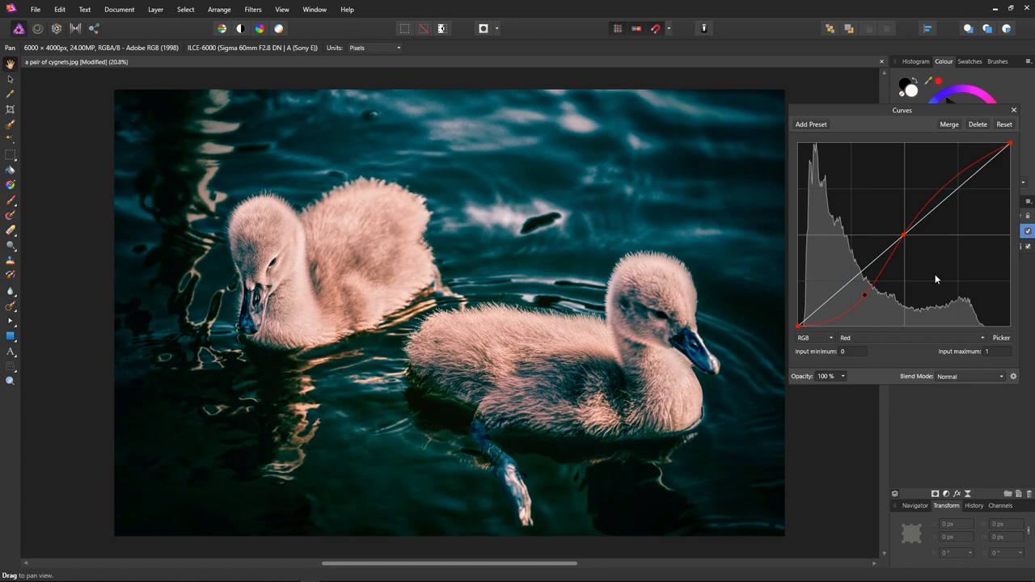
mouse_move(979, 196)
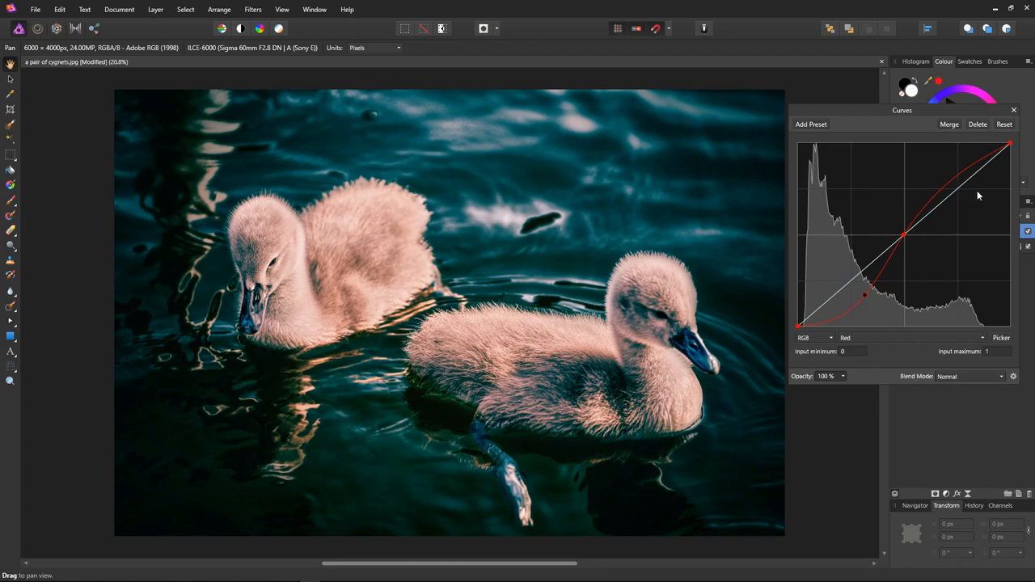
mouse_move(977, 179)
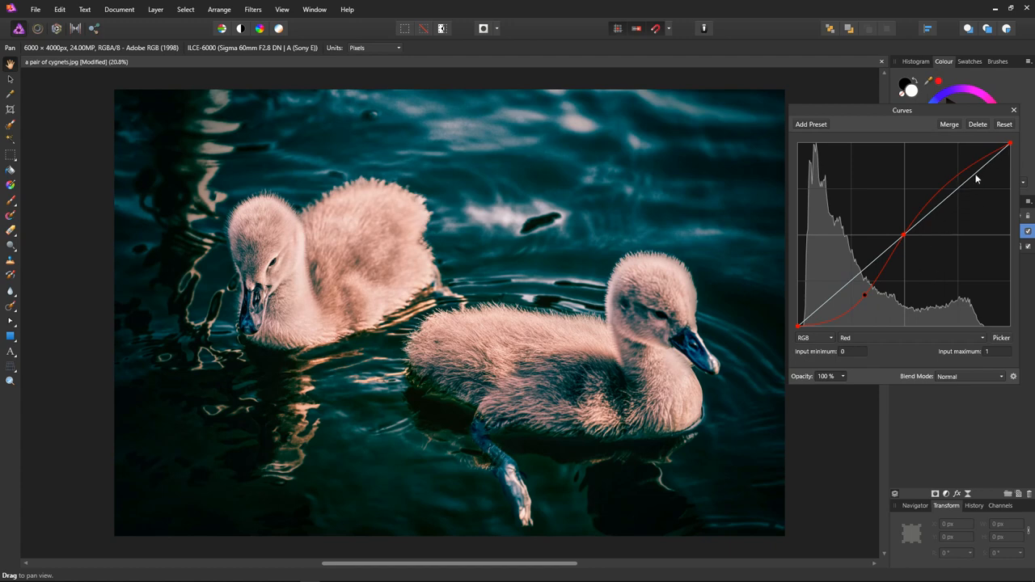
drag(976, 178, 943, 186)
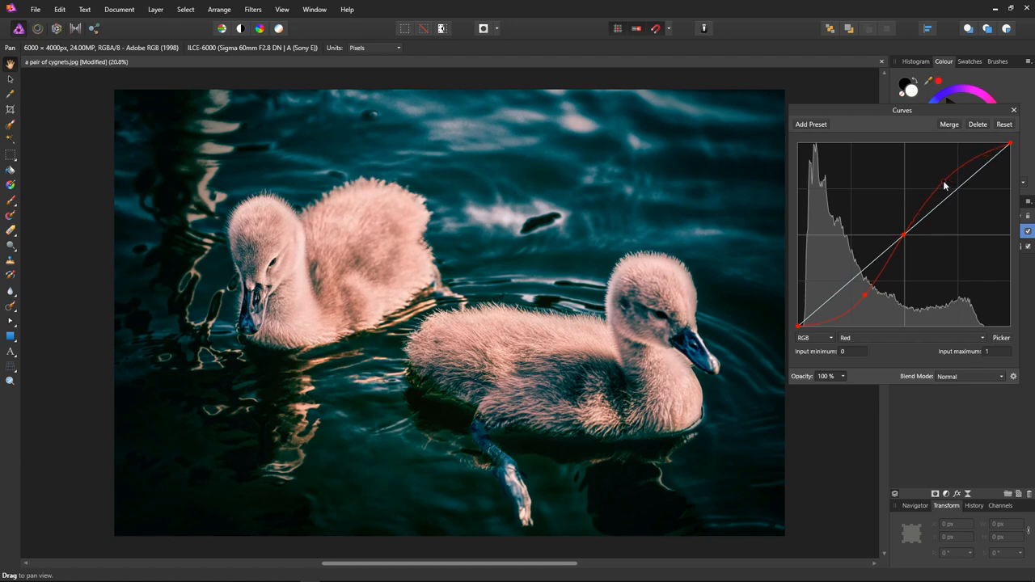
drag(946, 182, 941, 180)
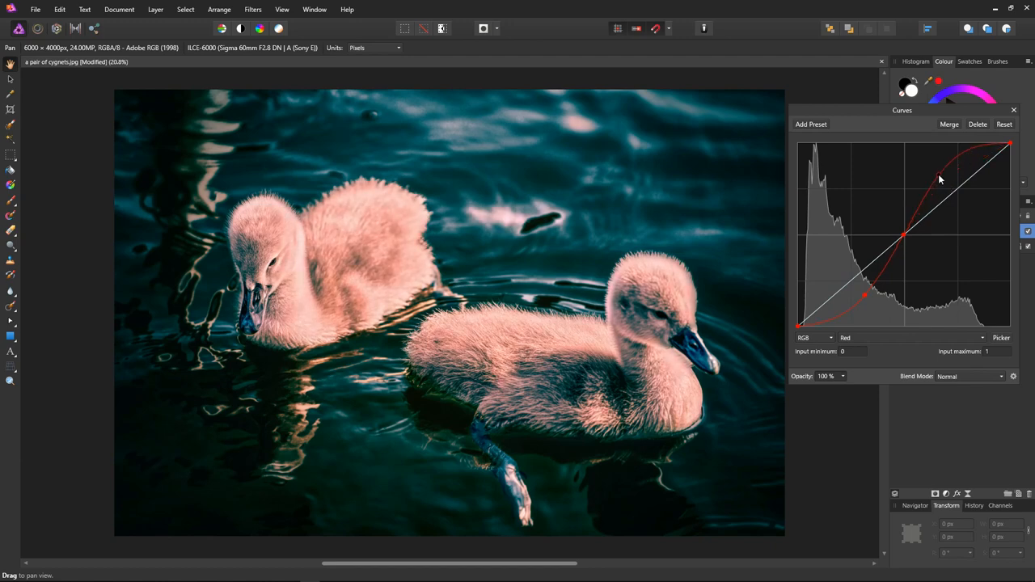
drag(954, 174, 970, 157)
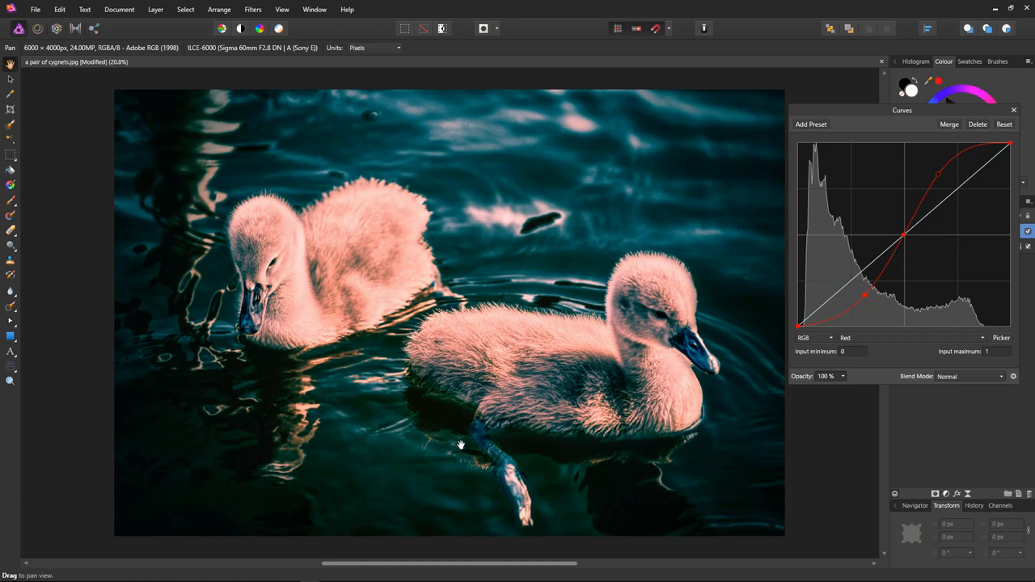
mouse_move(863, 251)
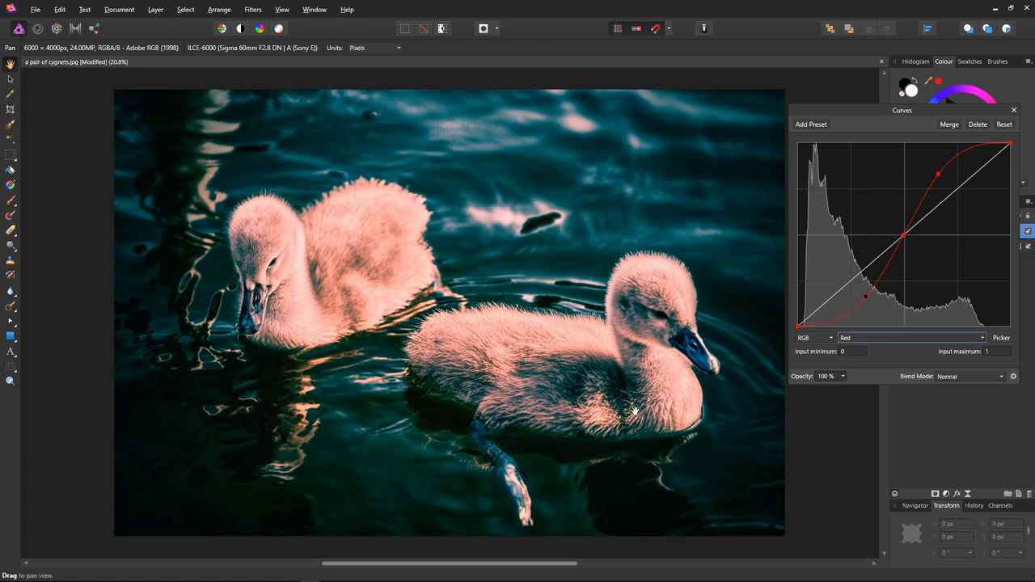
On the Blue channel, push the shadow point upward so the water turns deep blue.
click(909, 337)
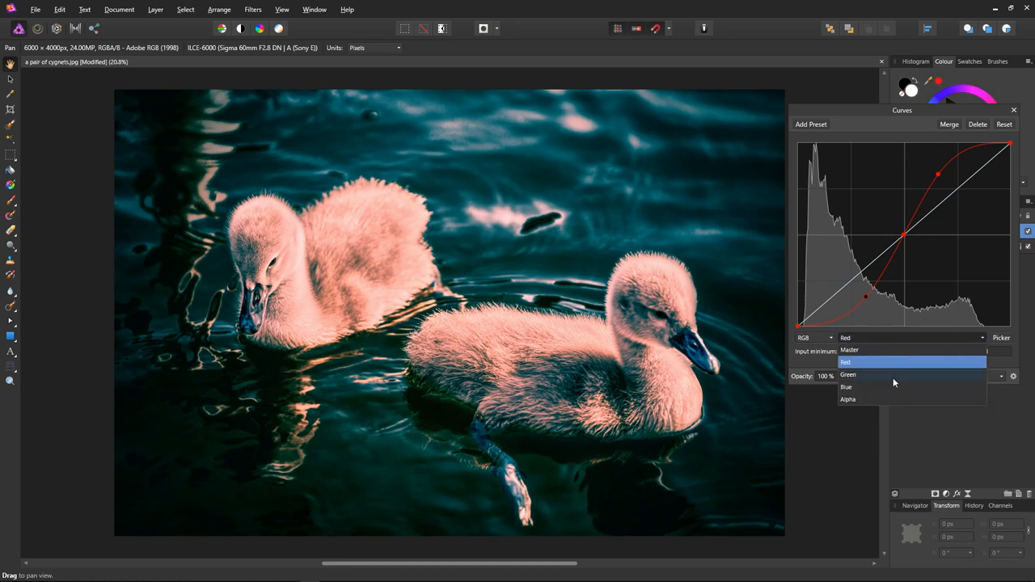
click(846, 386)
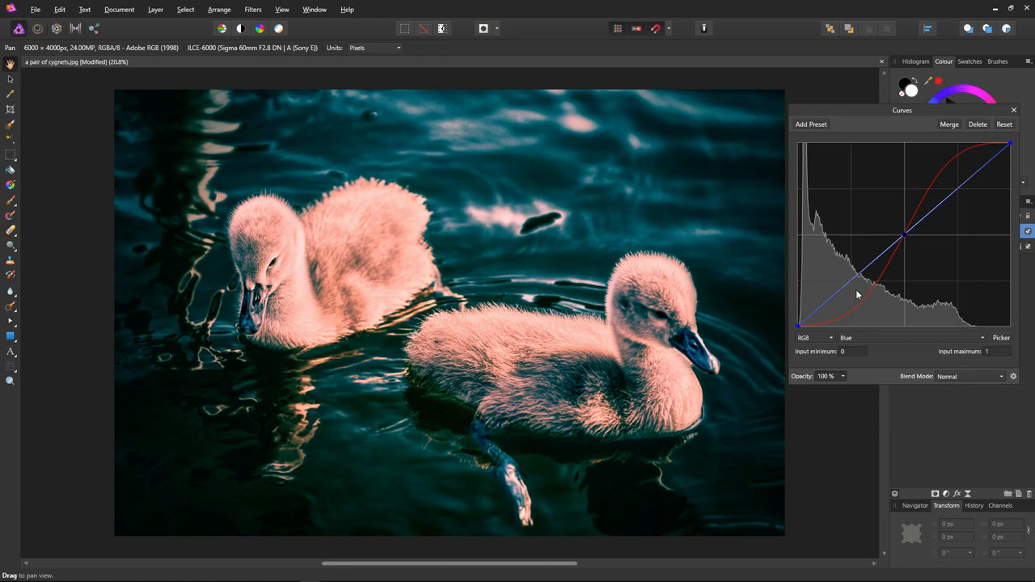
drag(857, 296, 849, 284)
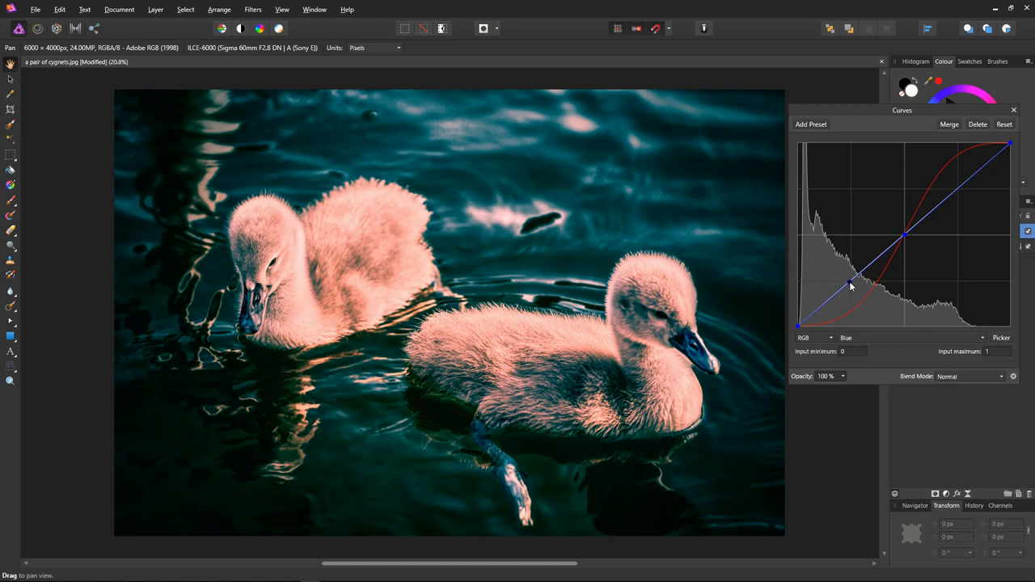
drag(849, 285, 845, 278)
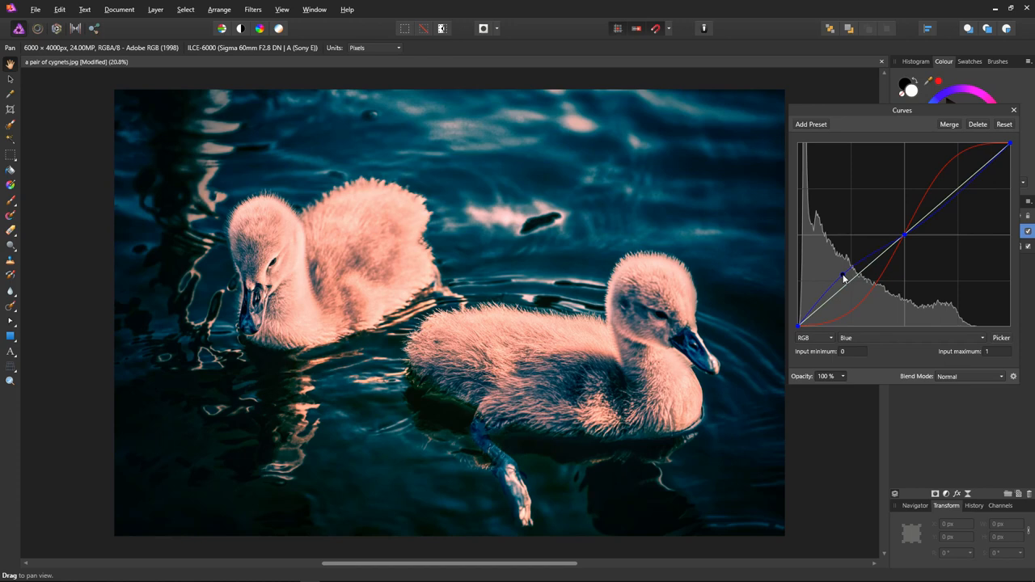
drag(845, 279, 837, 267)
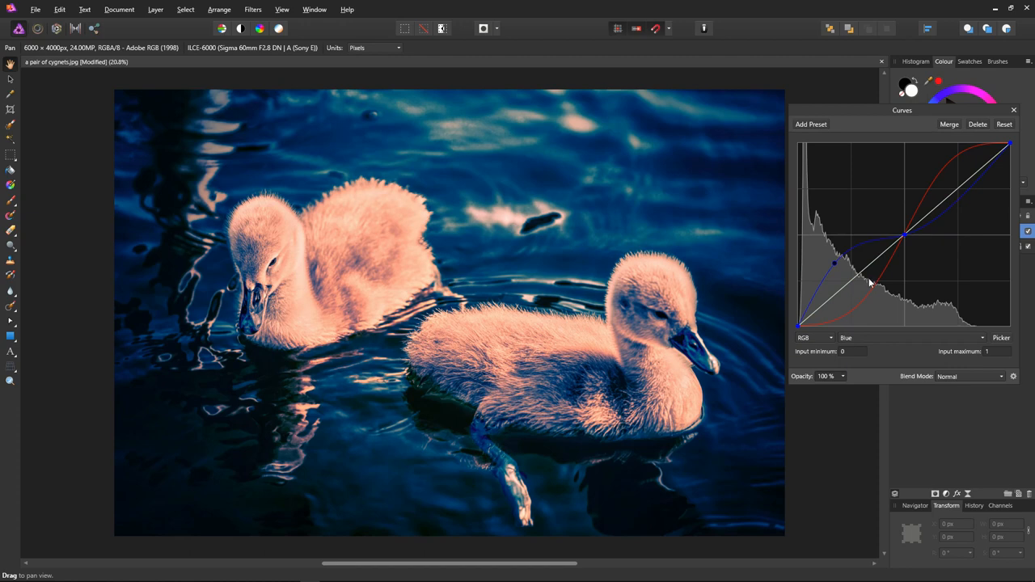
mouse_move(953, 226)
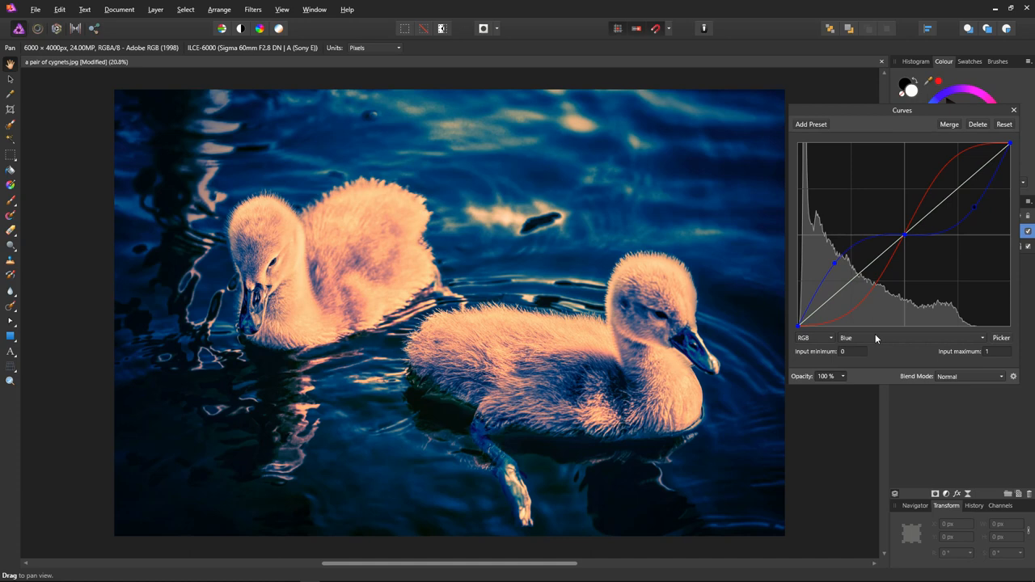
On the Green channel, add a shadow point and lift it gently to shift the water toward teal.
click(889, 337)
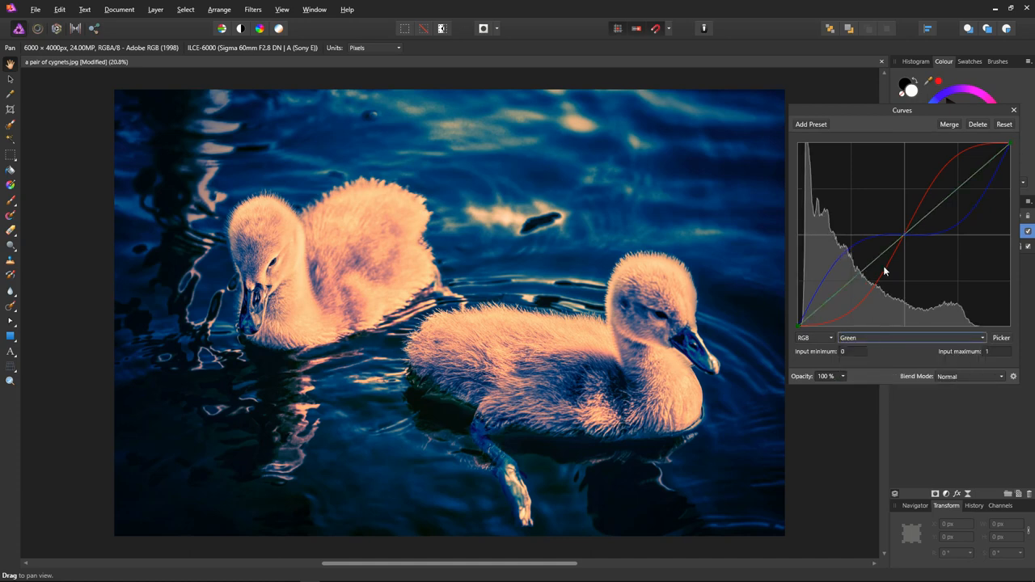
mouse_move(912, 291)
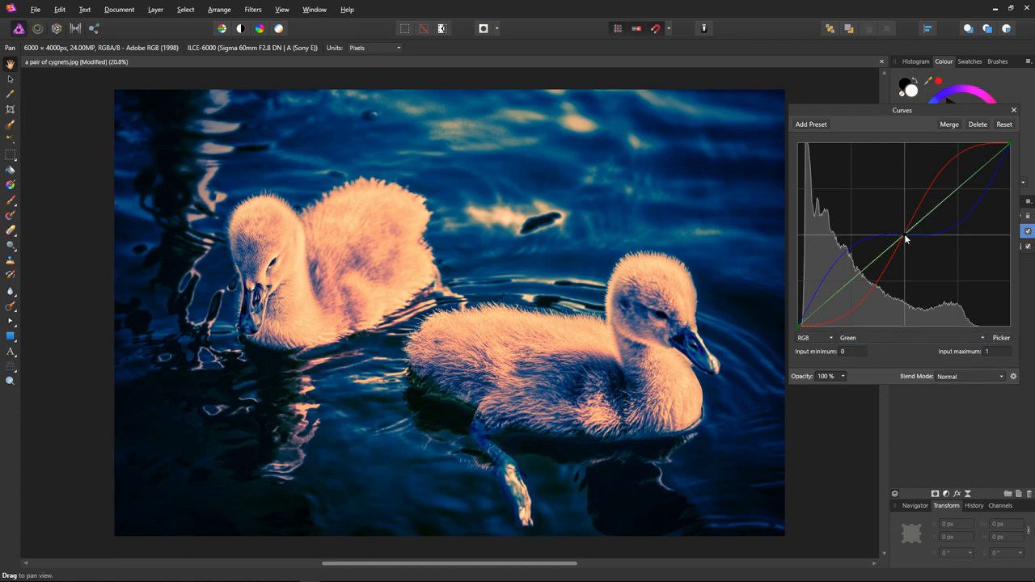
mouse_move(920, 283)
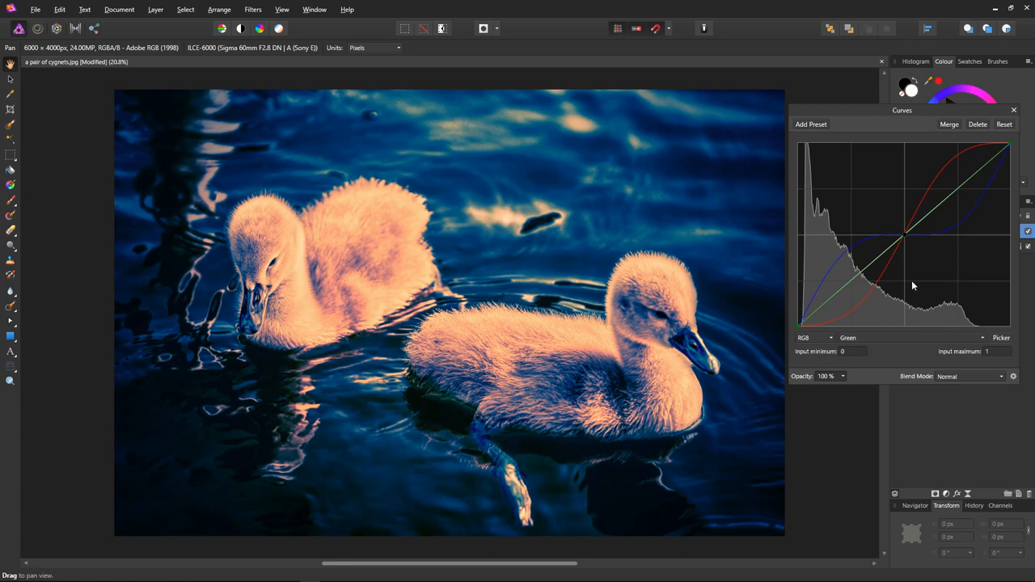
mouse_move(900, 285)
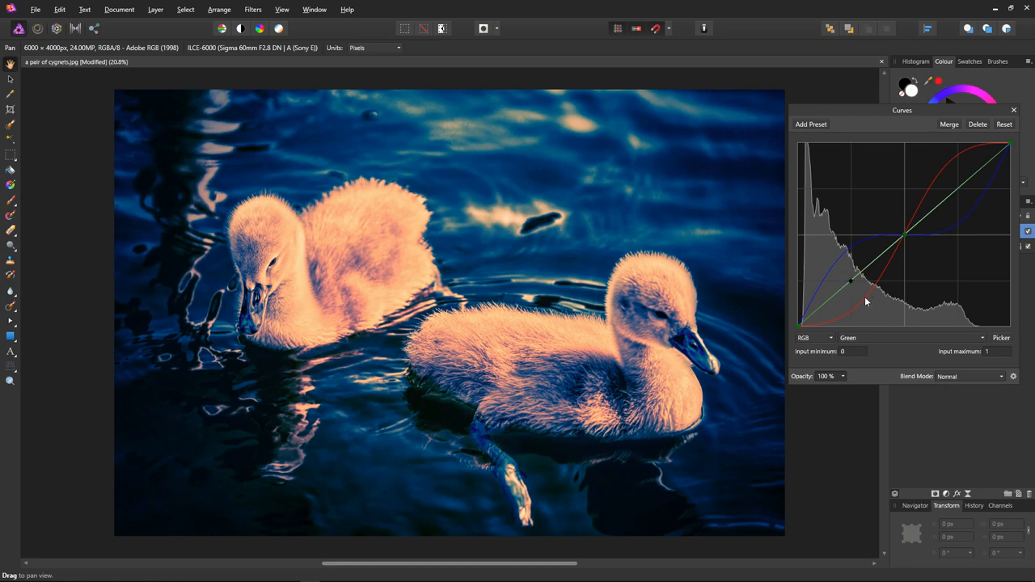
mouse_move(861, 298)
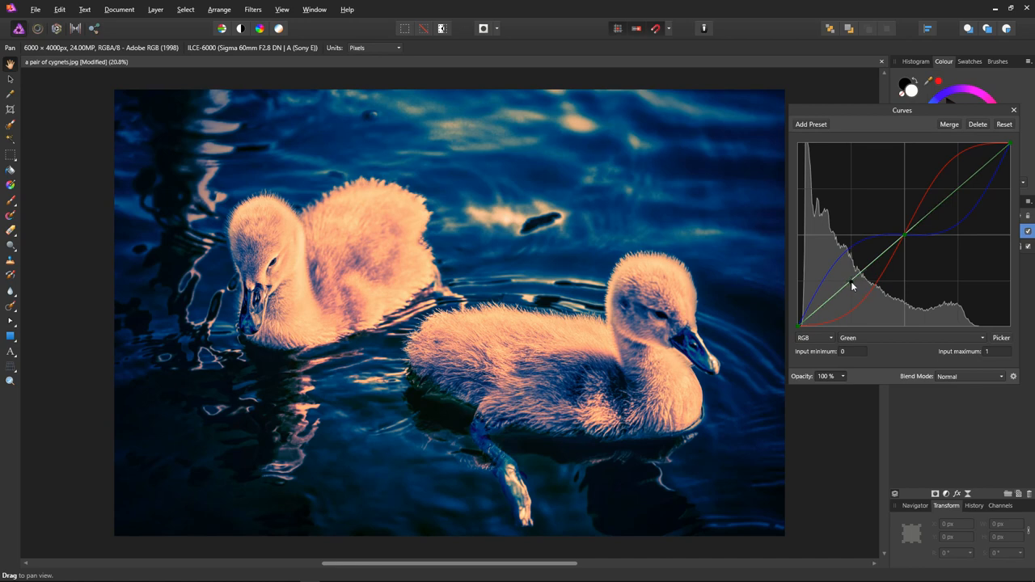
drag(852, 287, 854, 294)
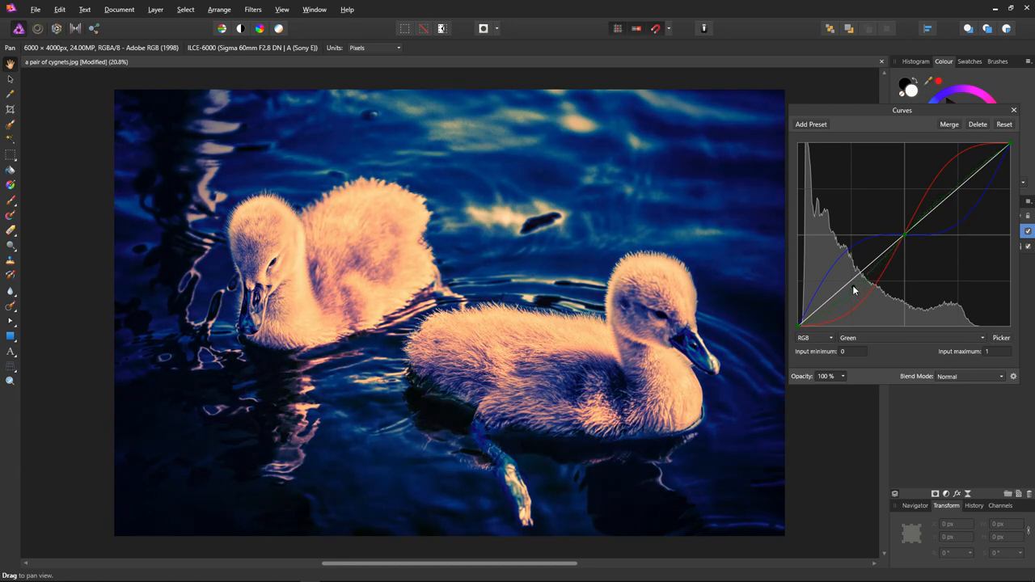
drag(853, 289, 845, 272)
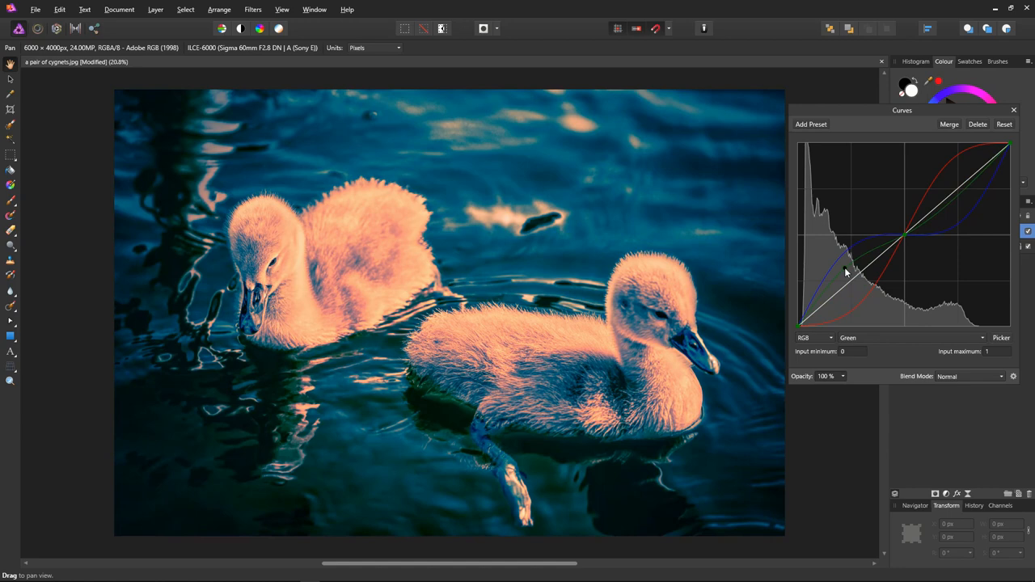
drag(847, 273, 843, 260)
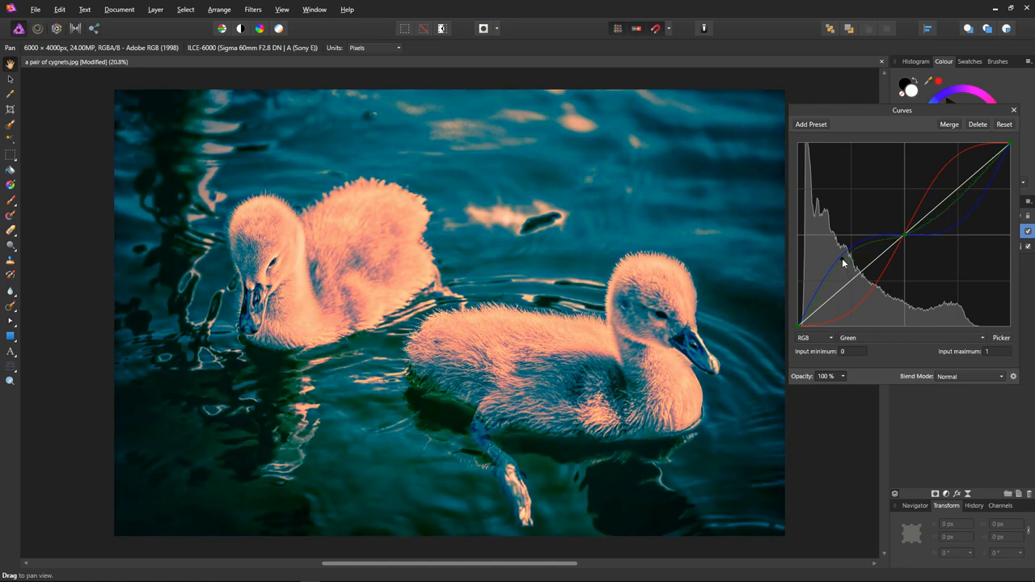
drag(843, 259, 845, 275)
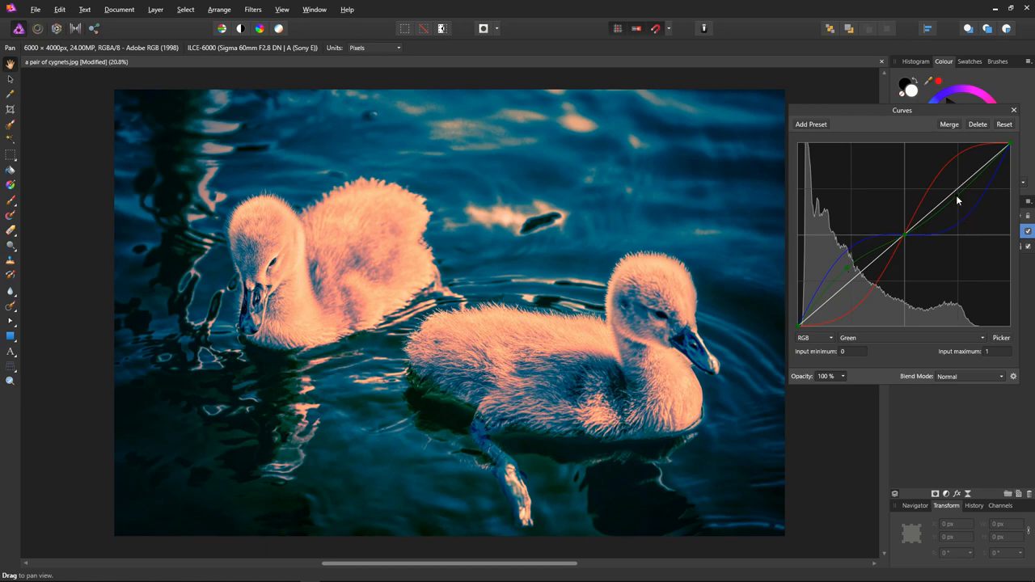
Set a green highlight point near neutral so the cygnets stay peachy-orange.
drag(959, 200, 964, 208)
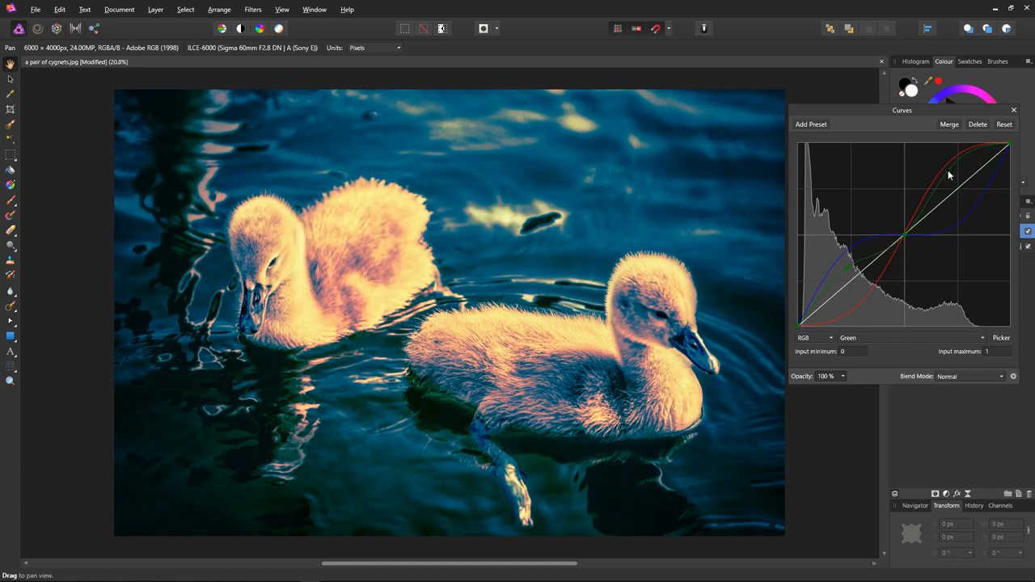
drag(951, 175, 962, 218)
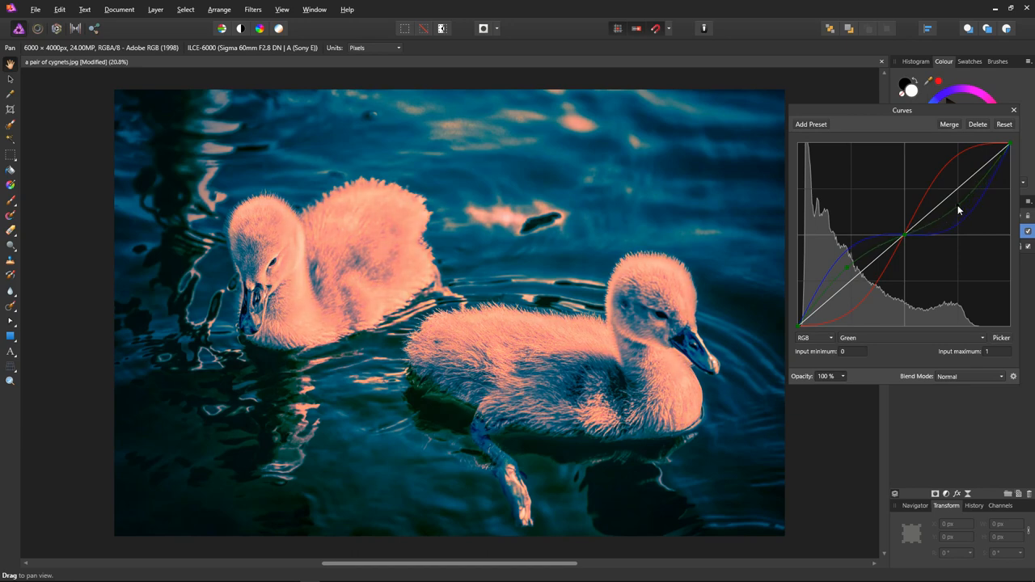
drag(958, 209, 954, 197)
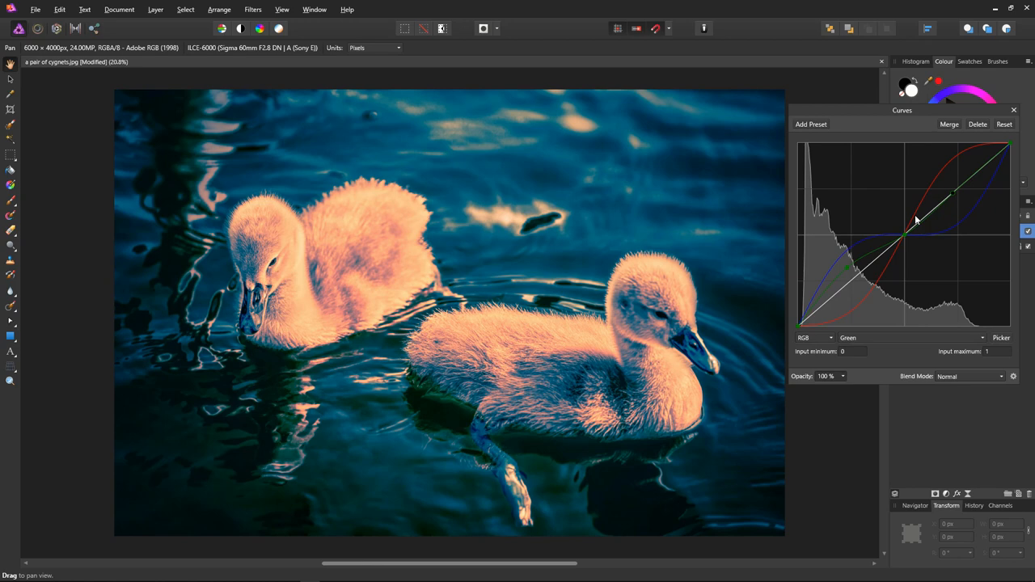
mouse_move(820, 150)
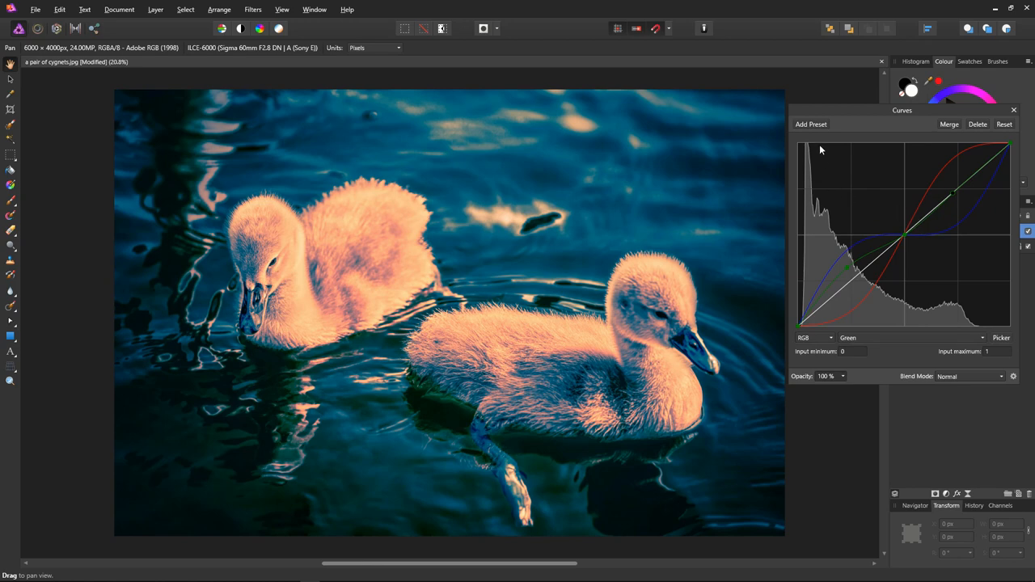
Save the current curves as a new adjustment preset named 'Oran'.
click(811, 124)
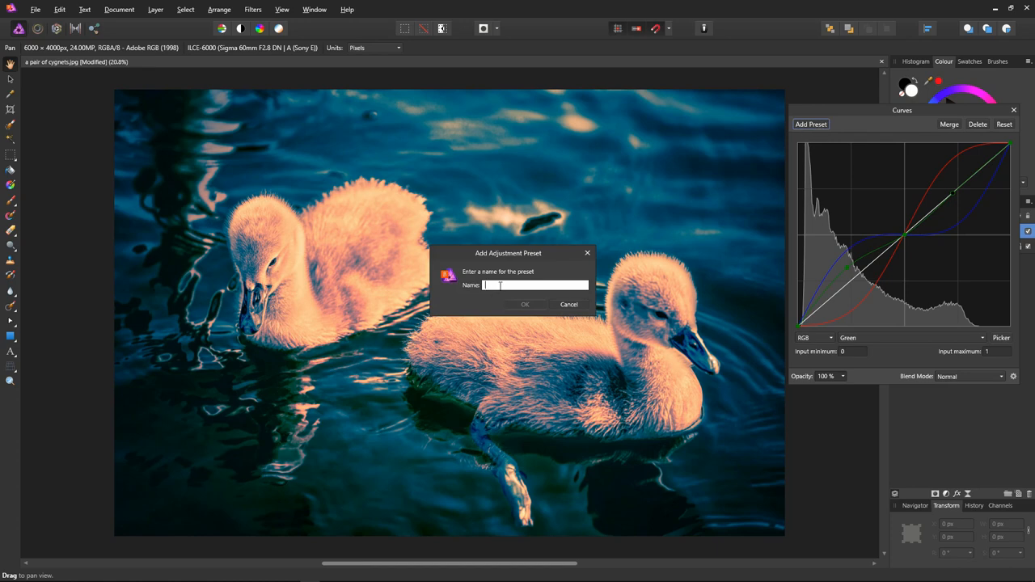
text(Oran)
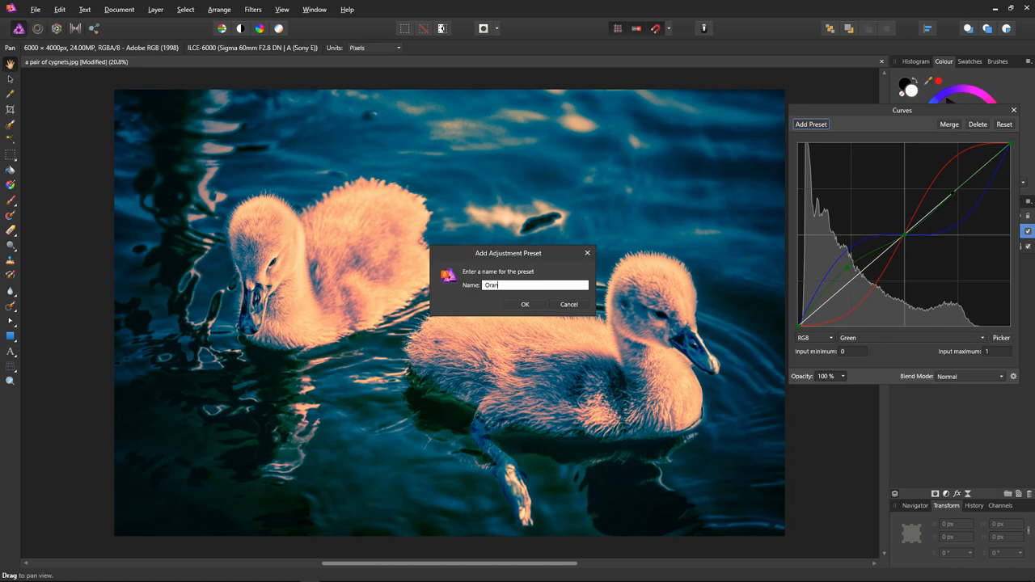
click(525, 304)
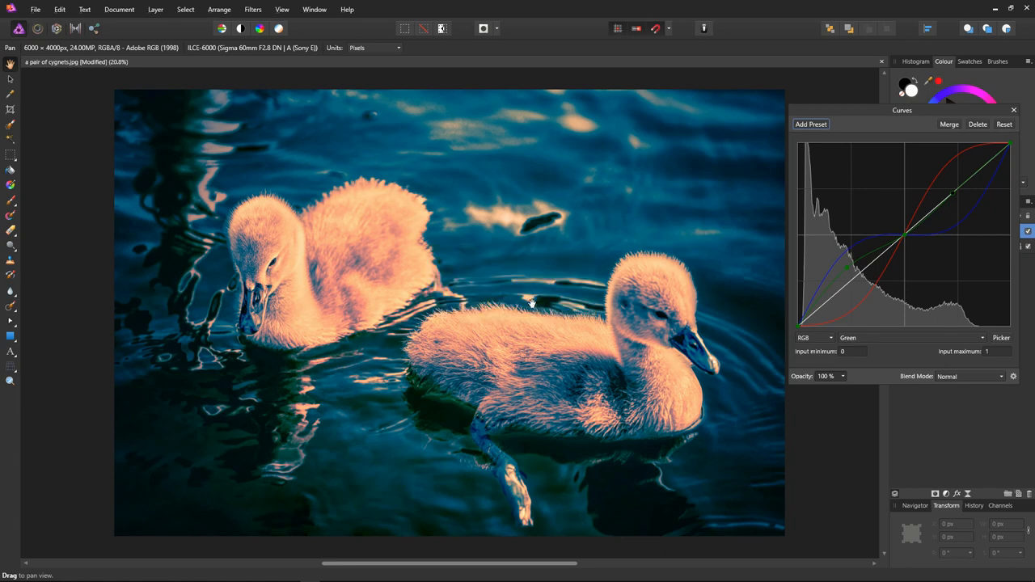
mouse_move(880, 301)
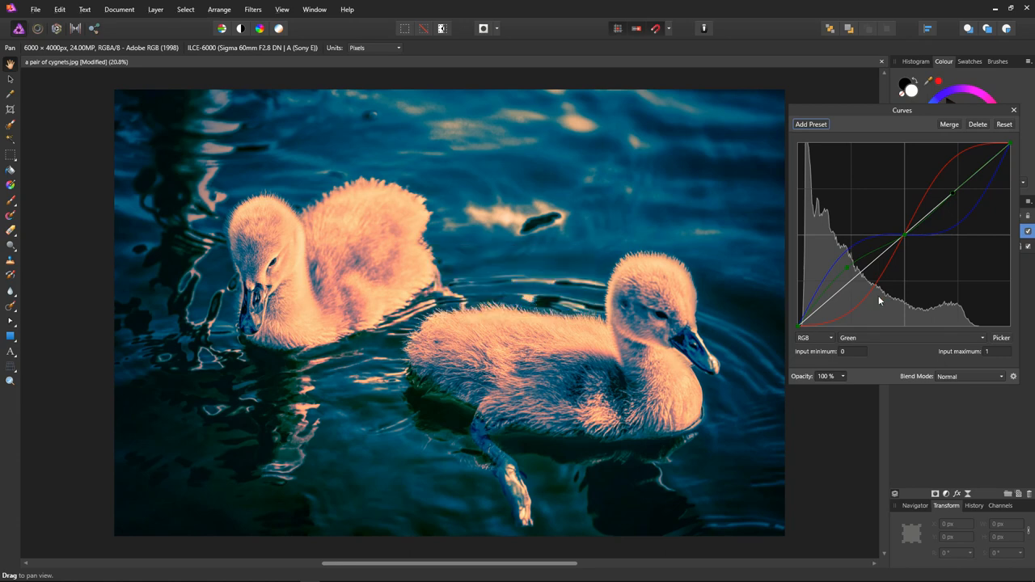
mouse_move(888, 297)
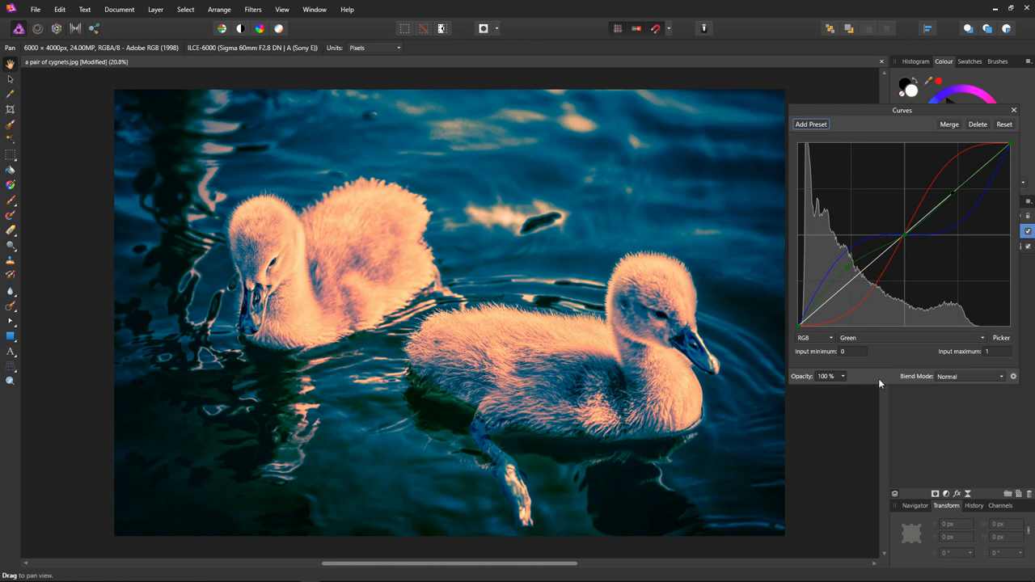
mouse_move(855, 380)
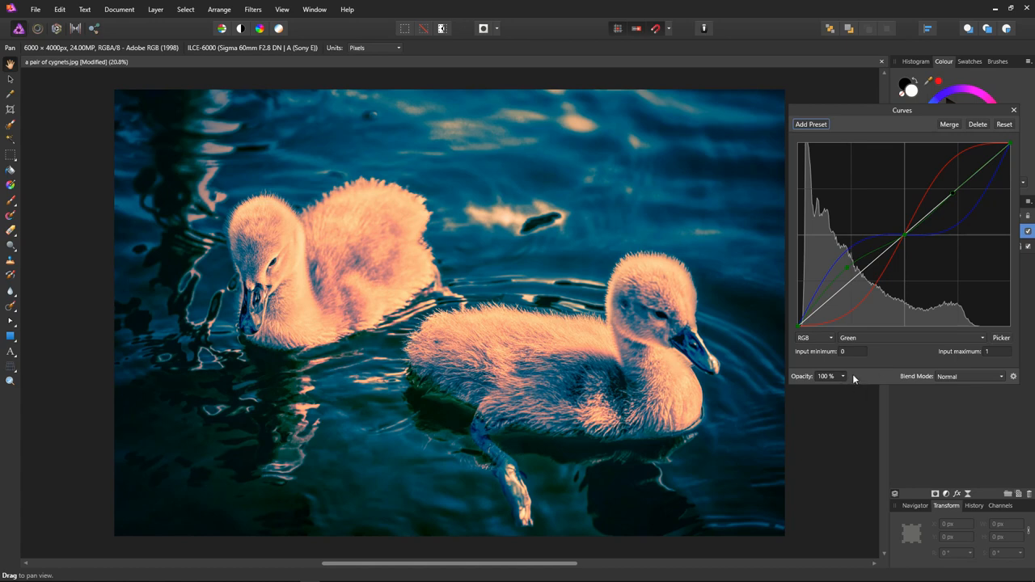
mouse_move(860, 383)
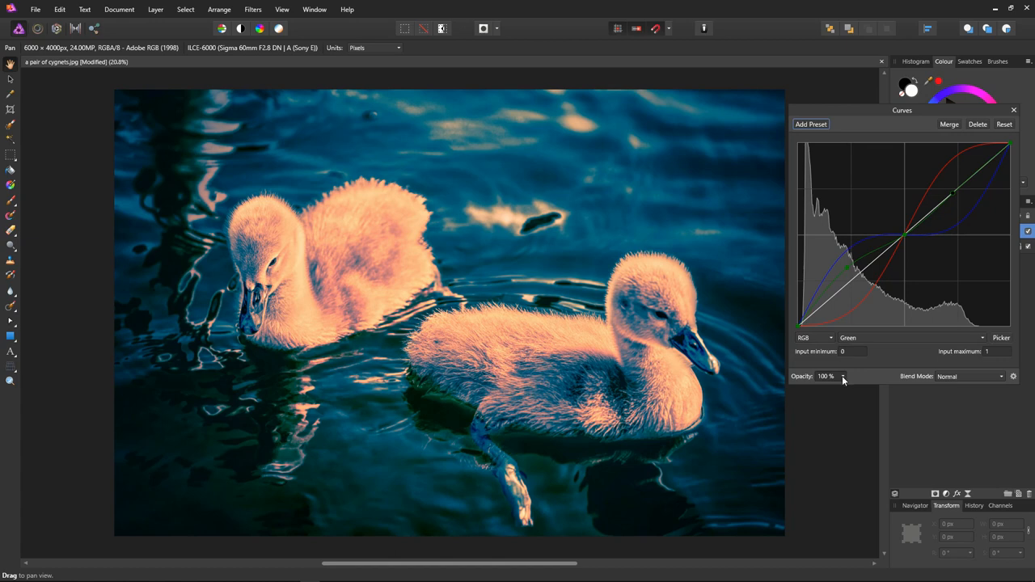
Compare the grade at 0% and 100% opacity, then settle the Curves opacity at 41%.
click(843, 376)
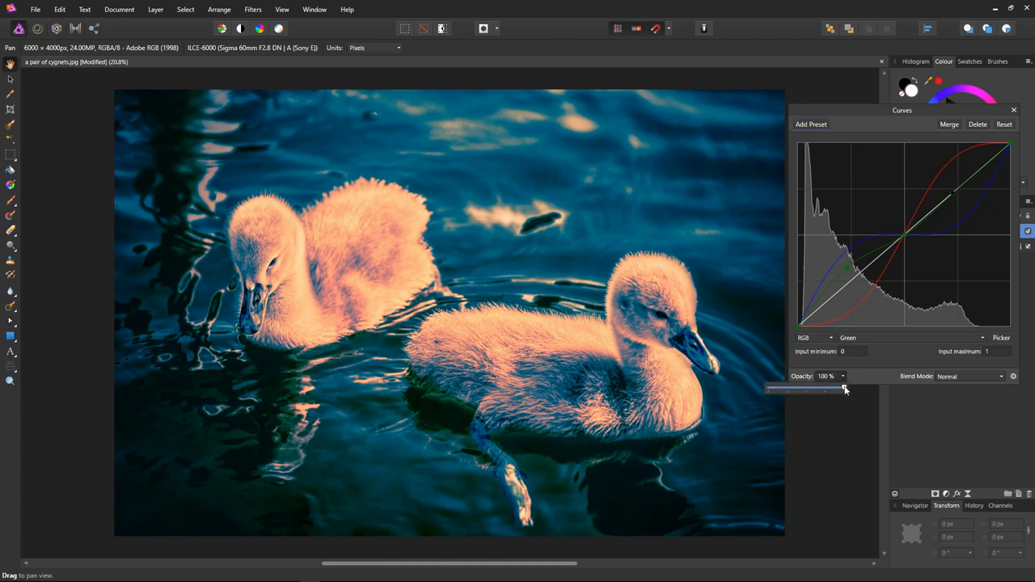
drag(844, 390, 798, 391)
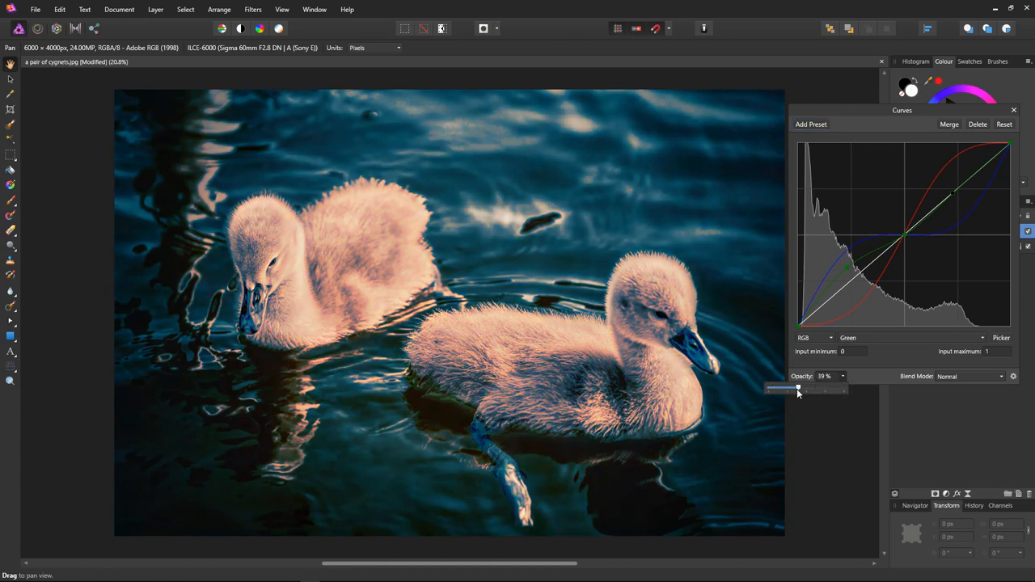
drag(796, 389, 768, 389)
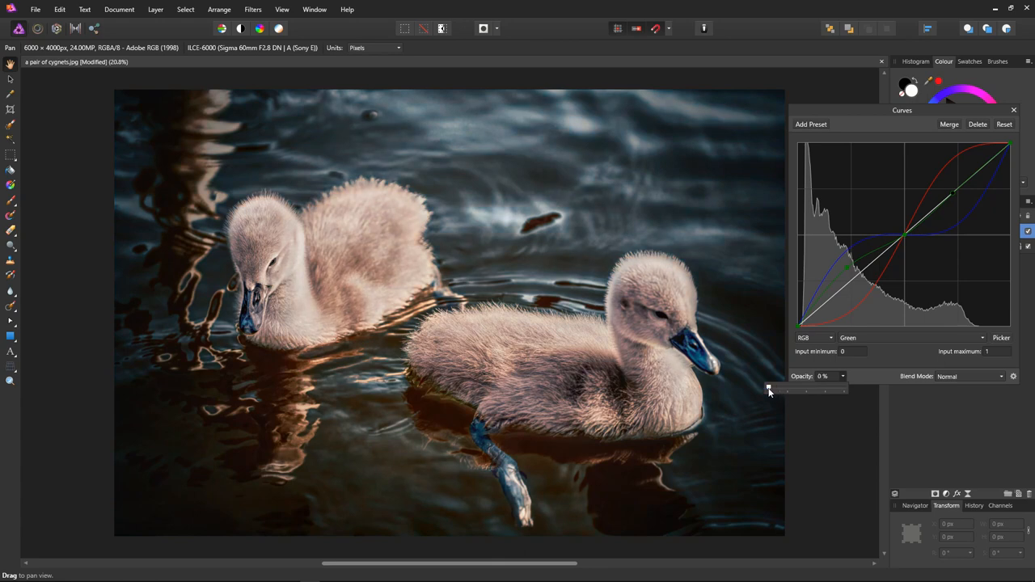
drag(769, 391, 844, 391)
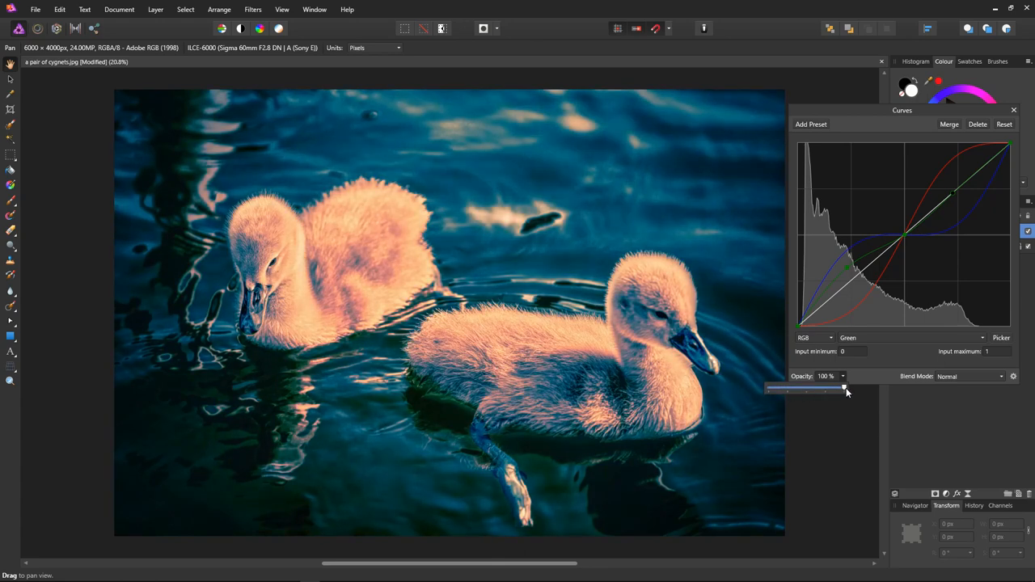
drag(845, 389, 772, 389)
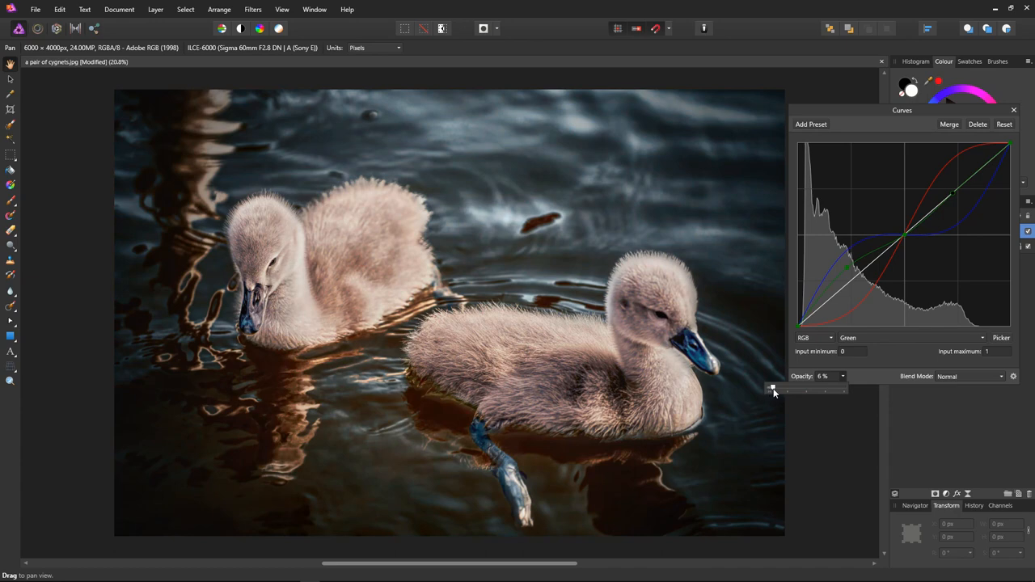
drag(773, 388, 785, 388)
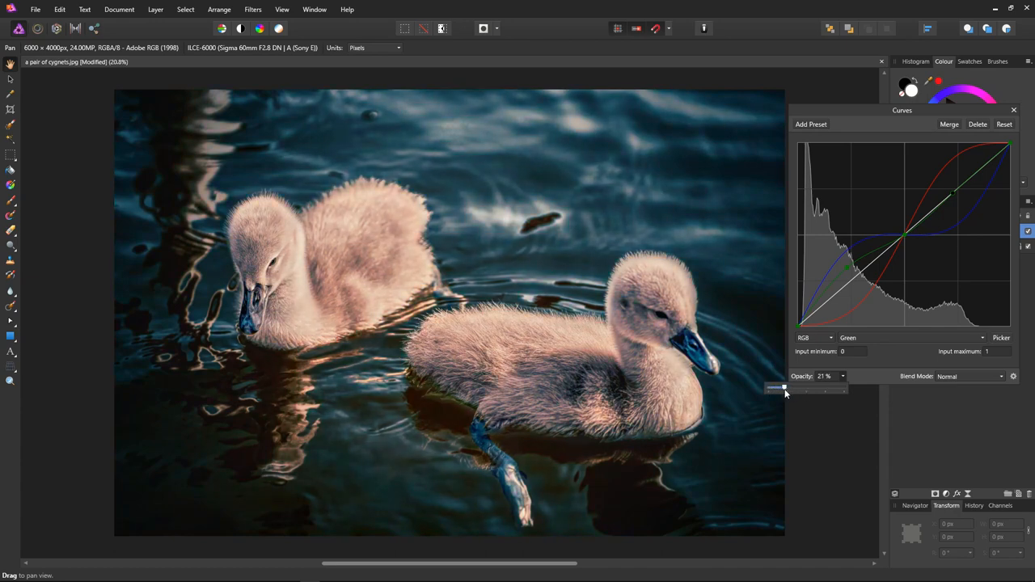
drag(783, 388, 799, 388)
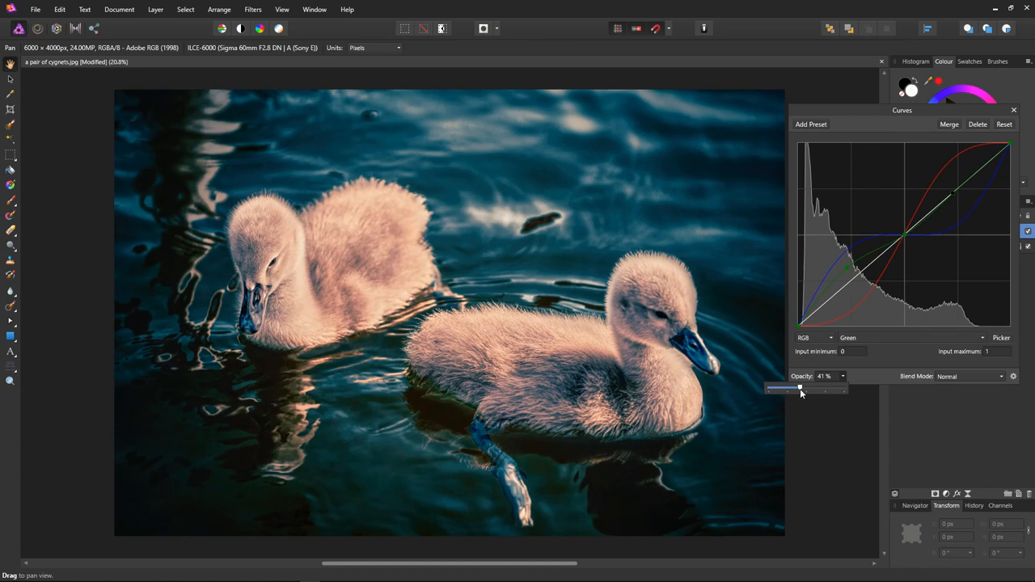
mouse_move(940, 318)
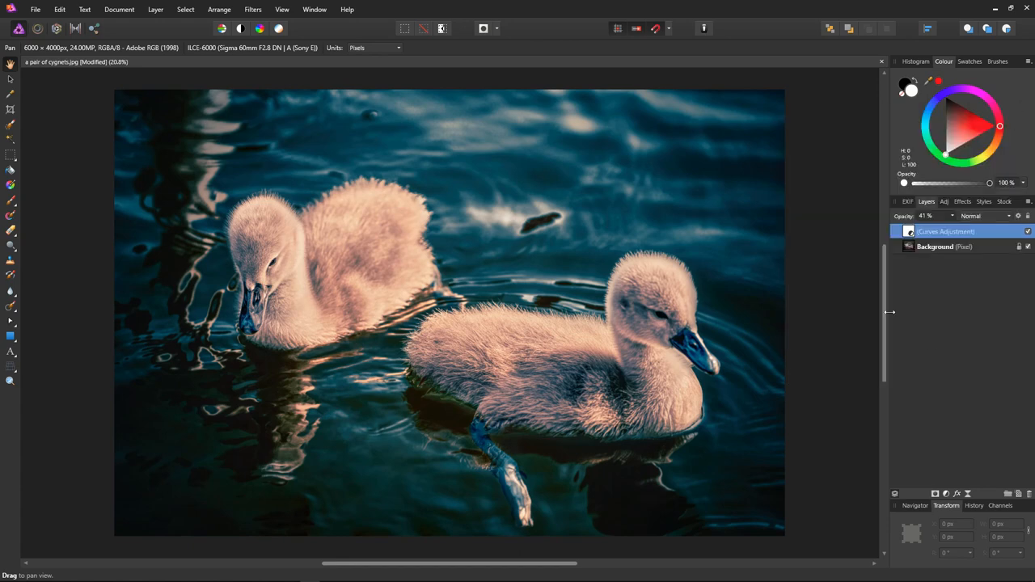
mouse_move(911, 339)
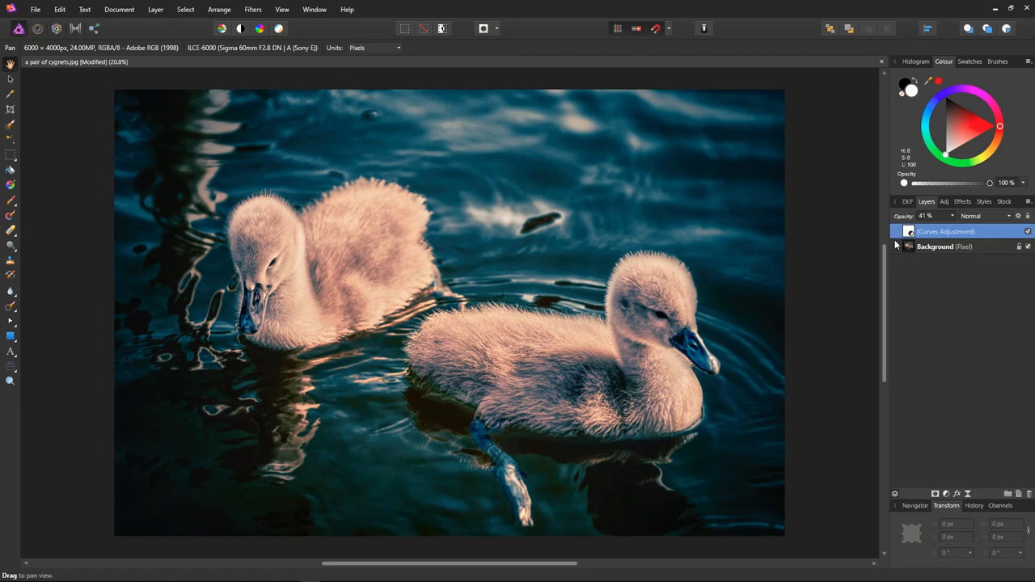
mouse_move(925, 290)
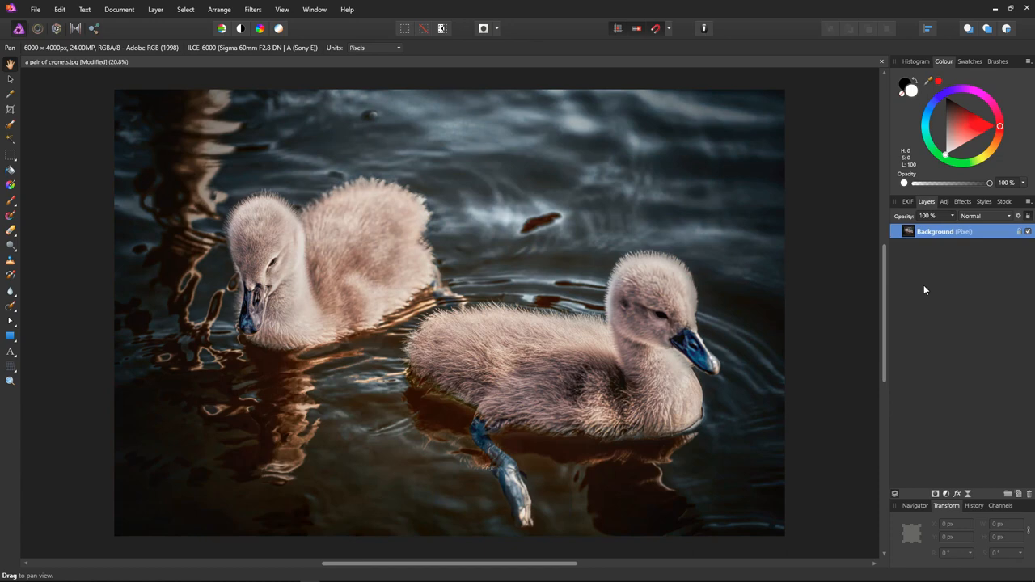
mouse_move(931, 288)
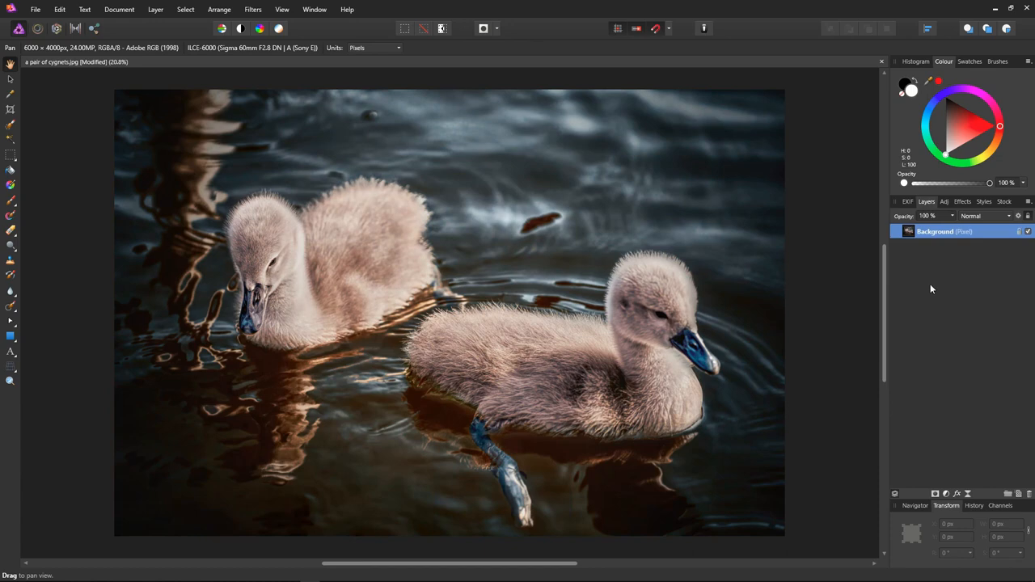
Add a fresh Curves adjustment and scroll to its Default and Orange And Teal presets.
click(955, 202)
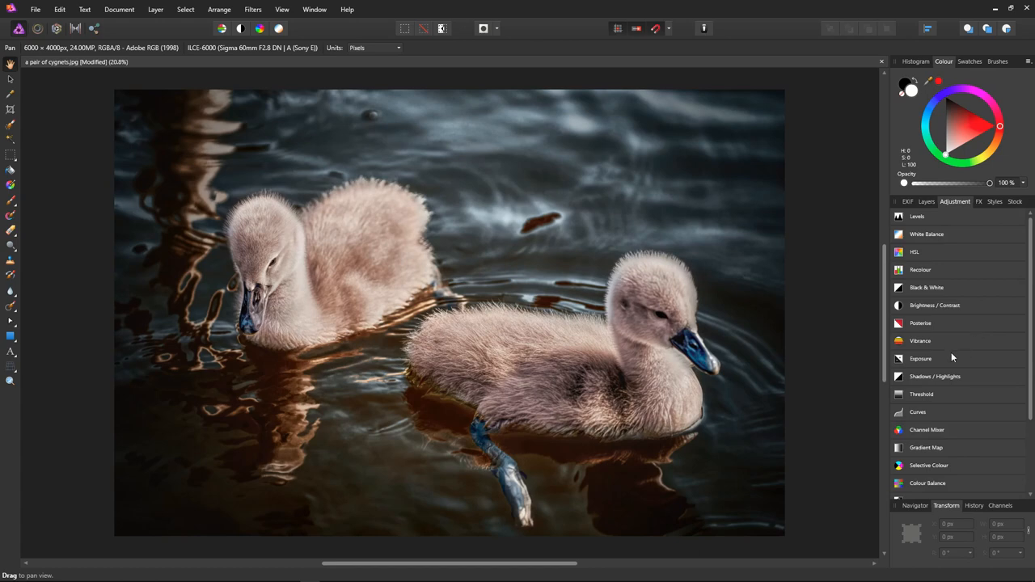
mouse_move(928, 414)
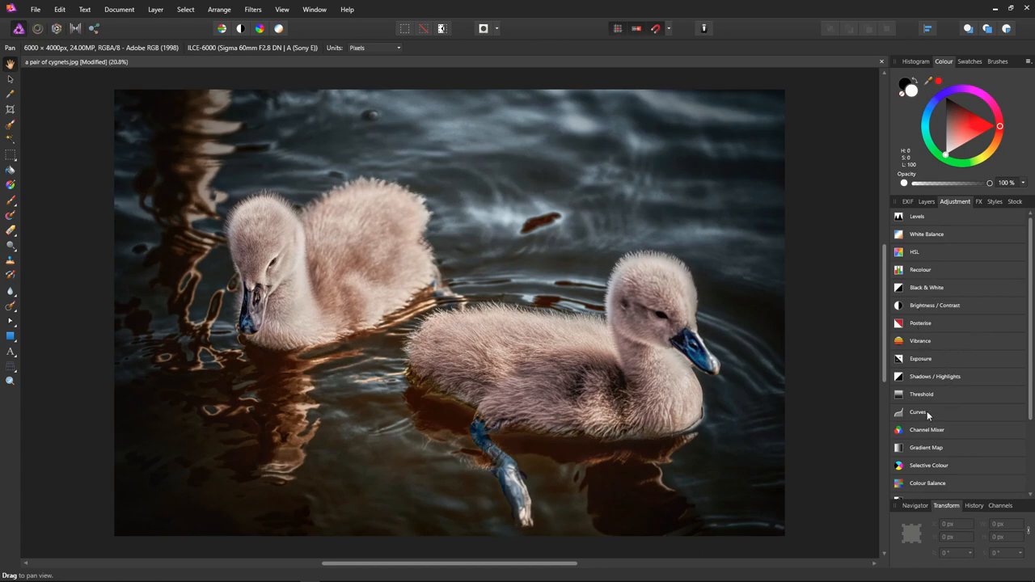
click(918, 412)
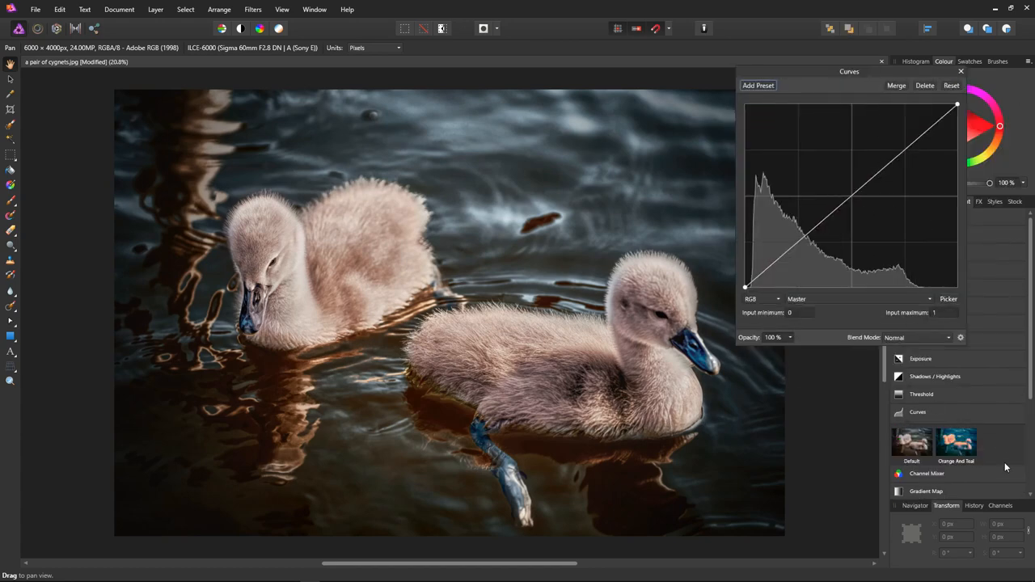
scroll(down, 3)
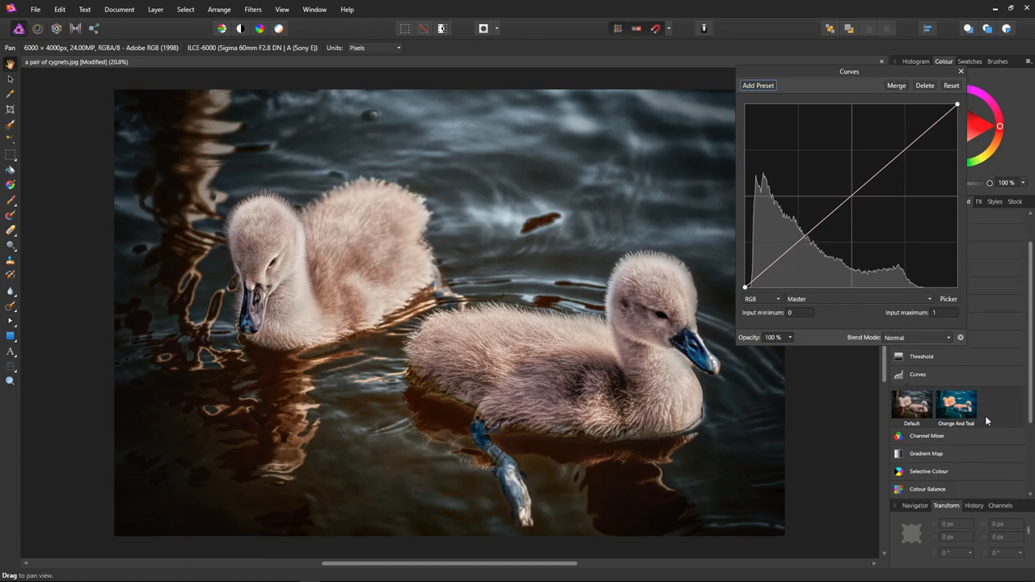
mouse_move(979, 471)
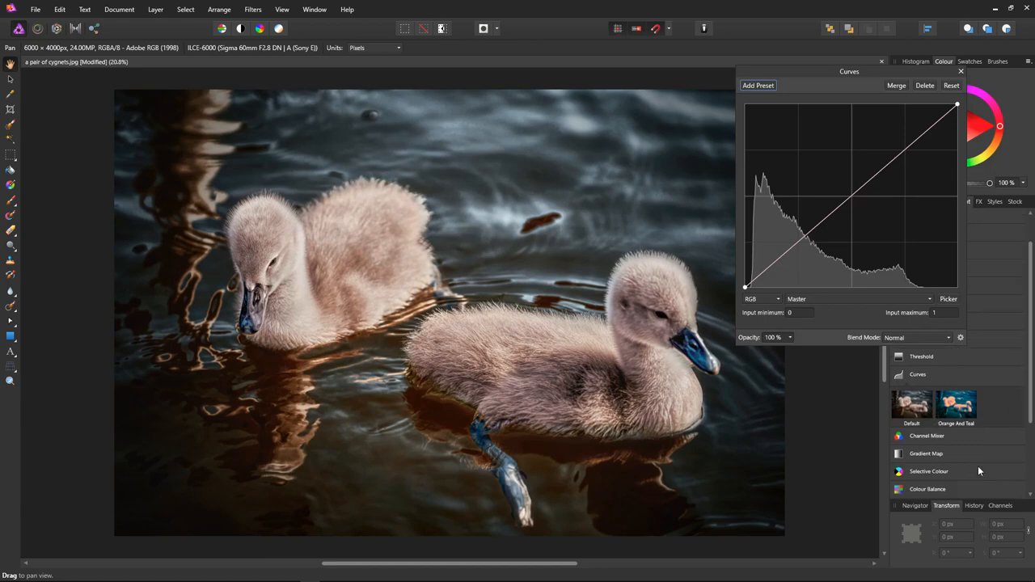
mouse_move(957, 404)
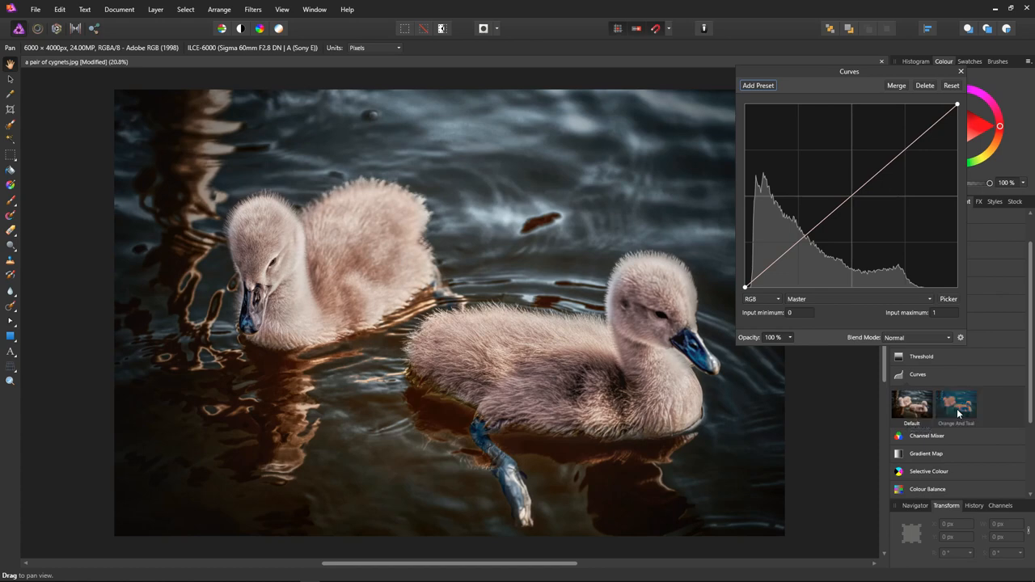
Apply the Orange And Teal preset, fade it to 37% opacity, and close the Curves settings.
click(957, 405)
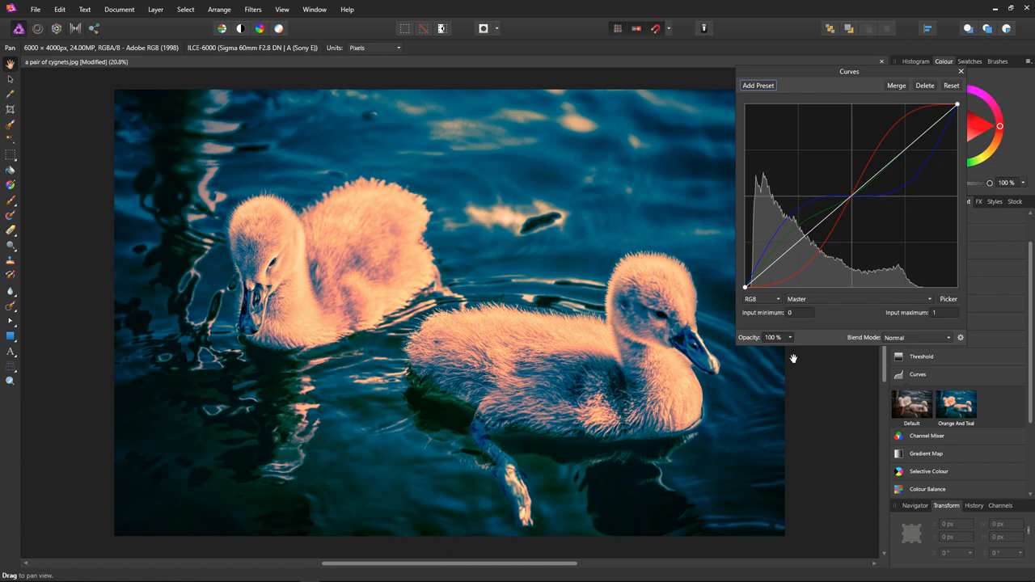
mouse_move(792, 342)
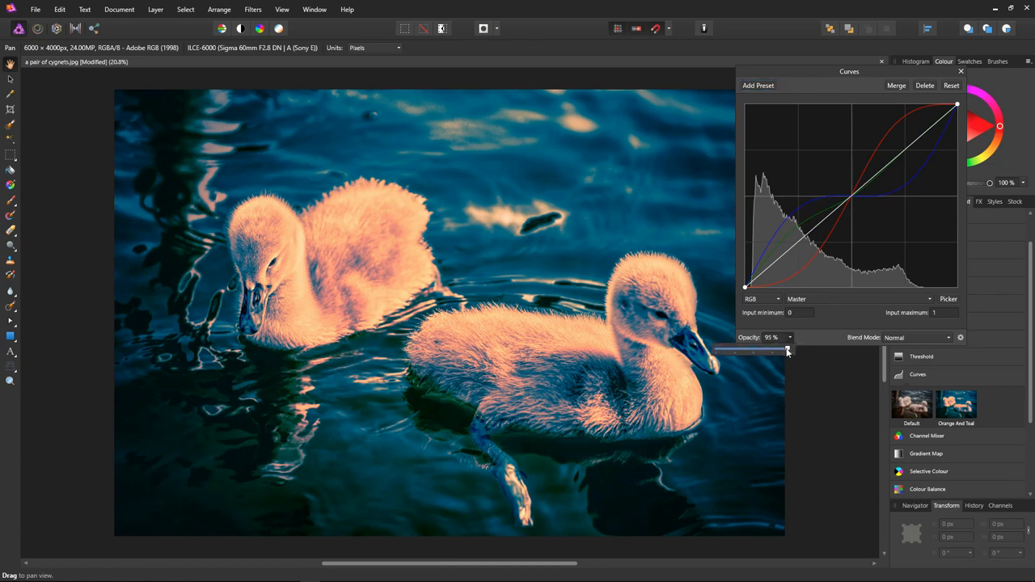
drag(786, 349, 741, 349)
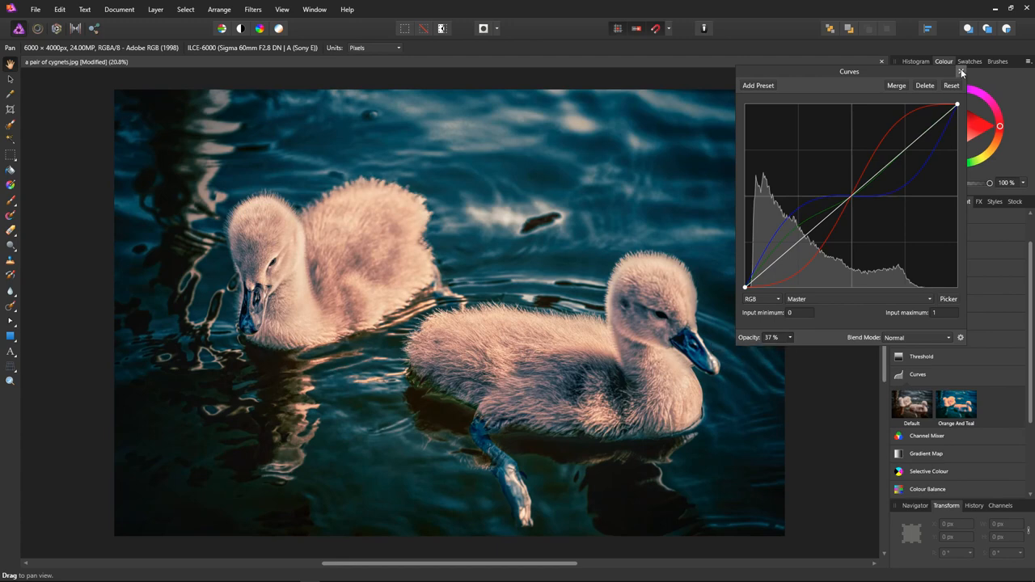
click(961, 71)
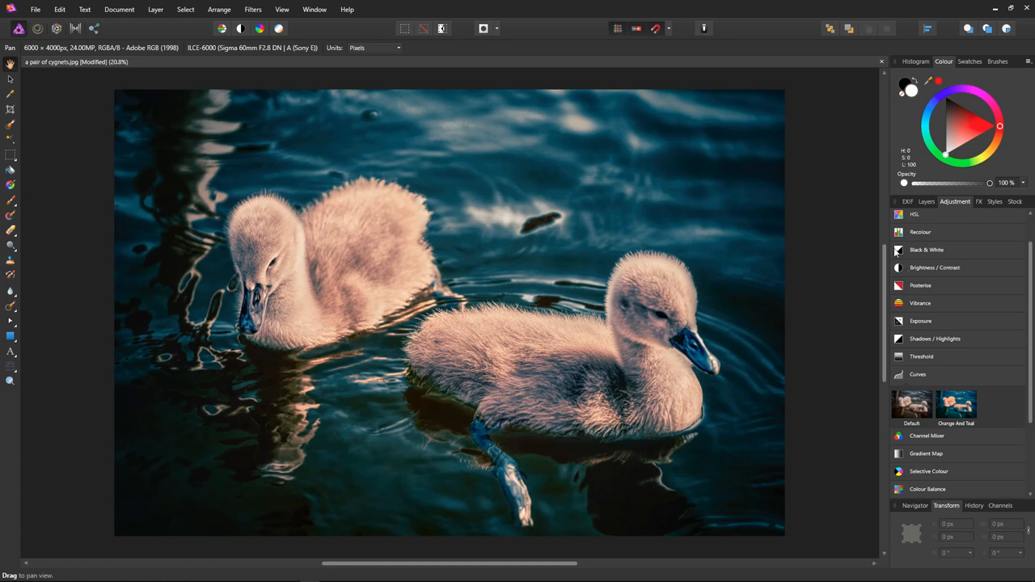
Switch to Crane1.jpg and add a Curves adjustment using the Orange And Teal preset.
click(483, 61)
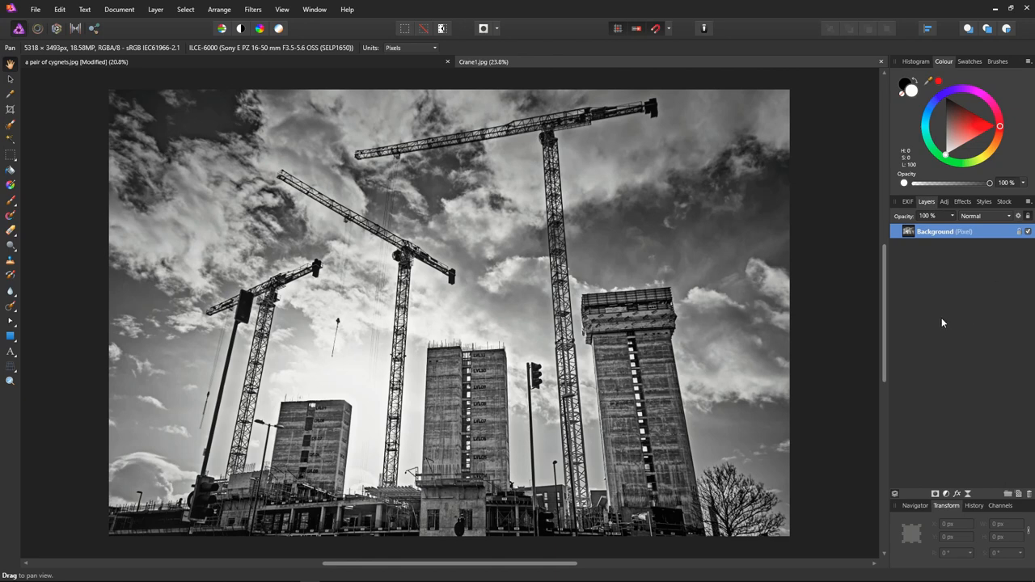
mouse_move(945, 203)
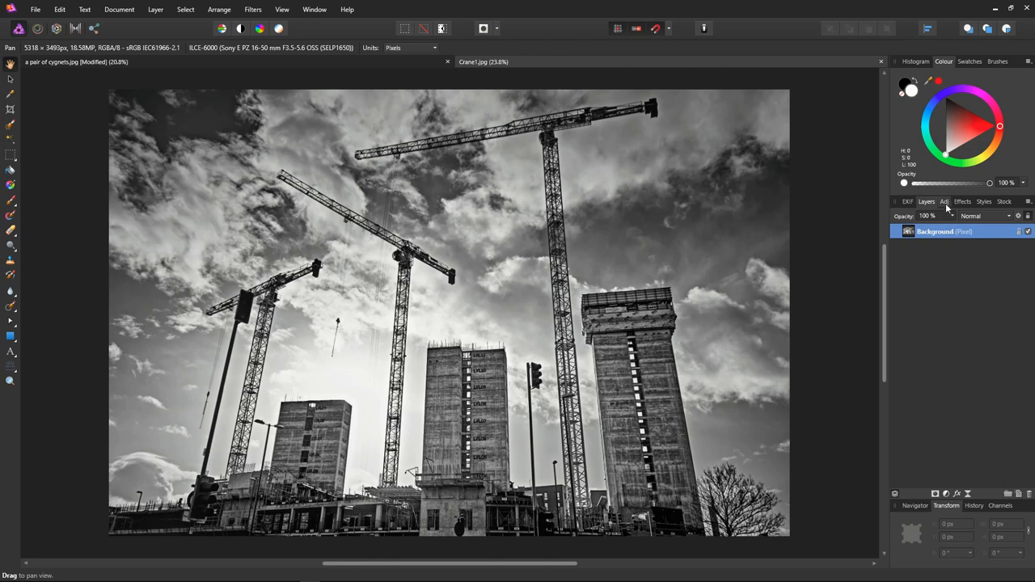
click(955, 201)
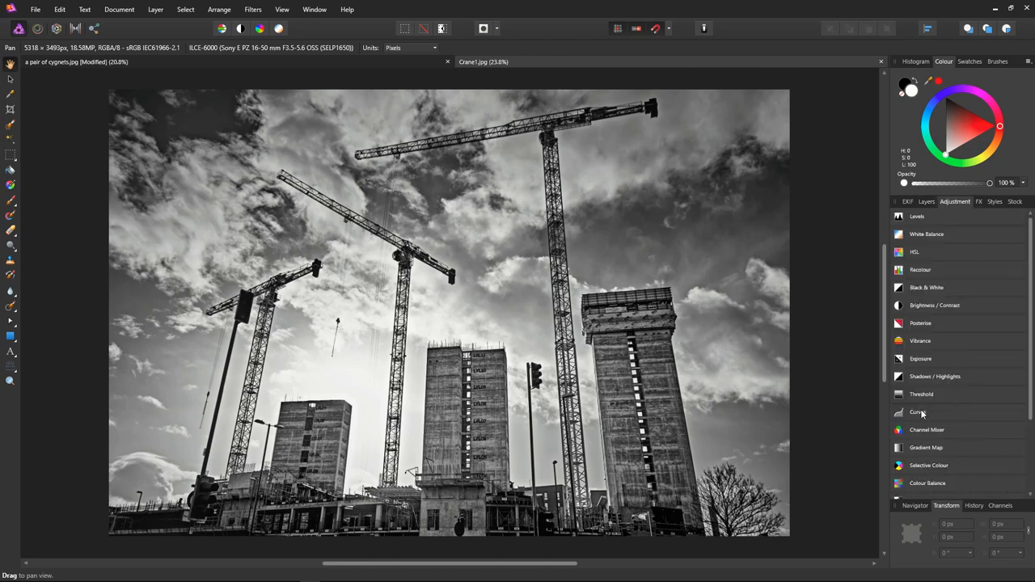
click(918, 412)
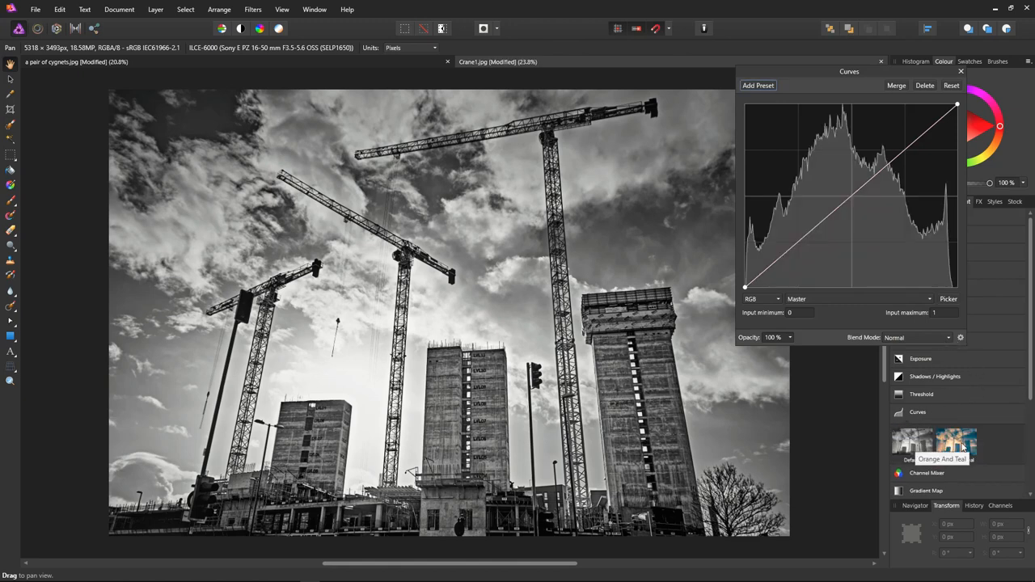
click(954, 441)
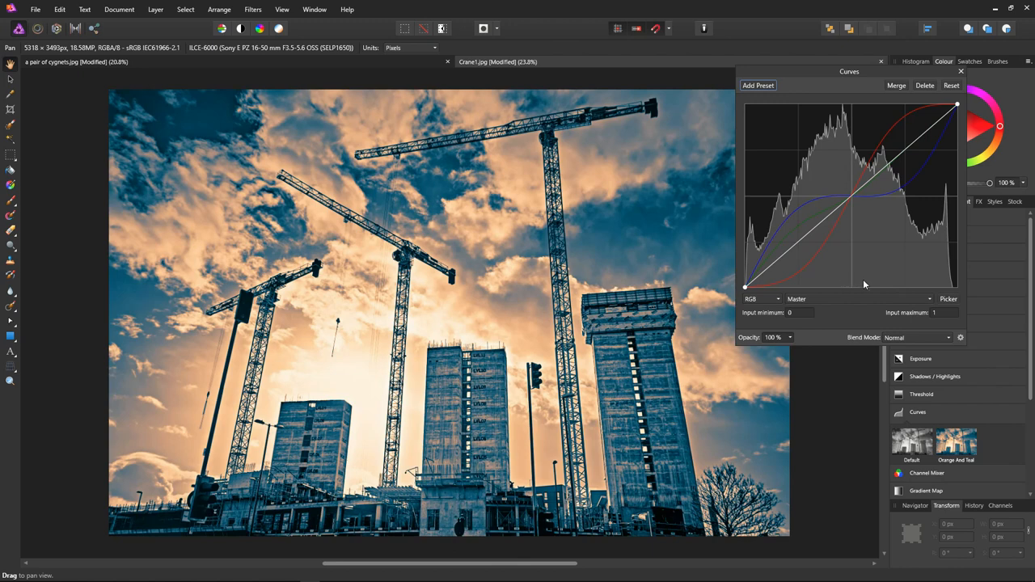
mouse_move(861, 304)
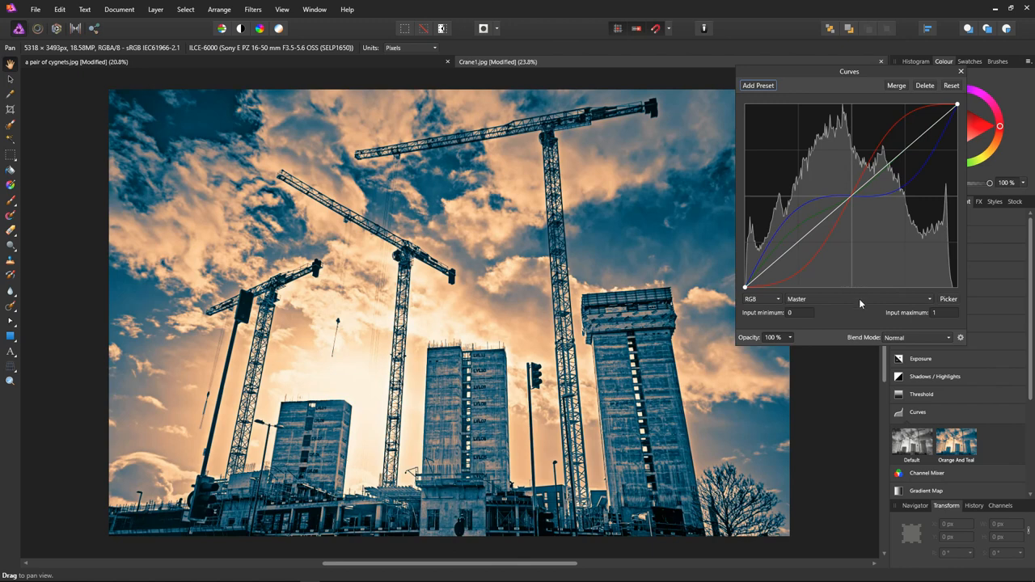
Switch the crane photo's Curves to the Green channel and raise a point on that curve.
click(857, 298)
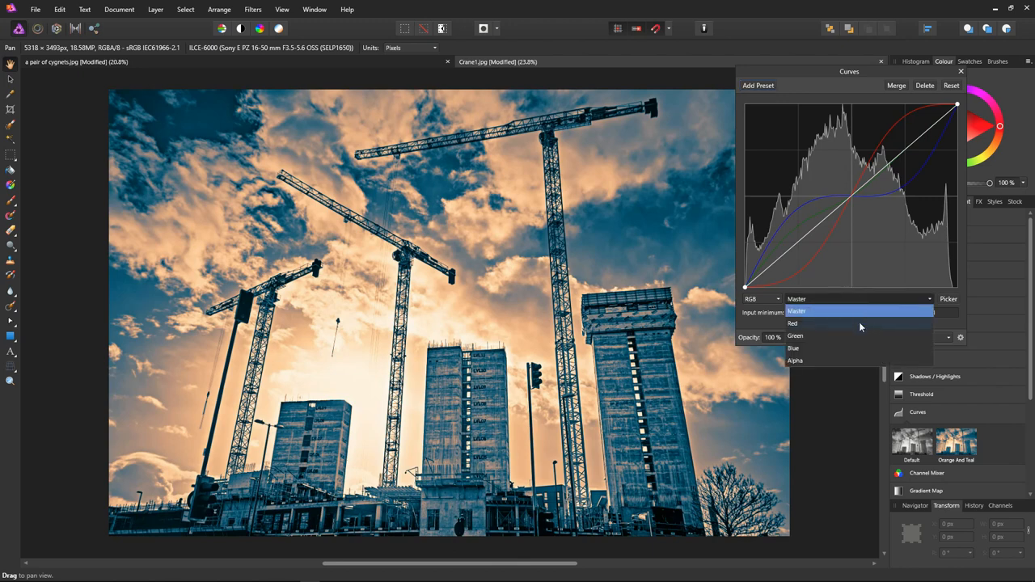
click(795, 335)
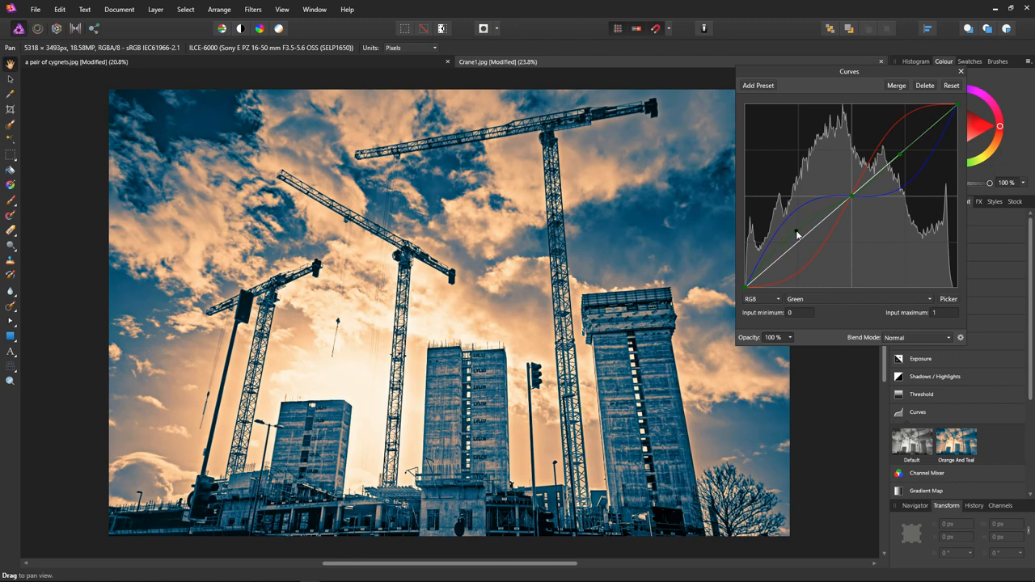
mouse_move(968, 250)
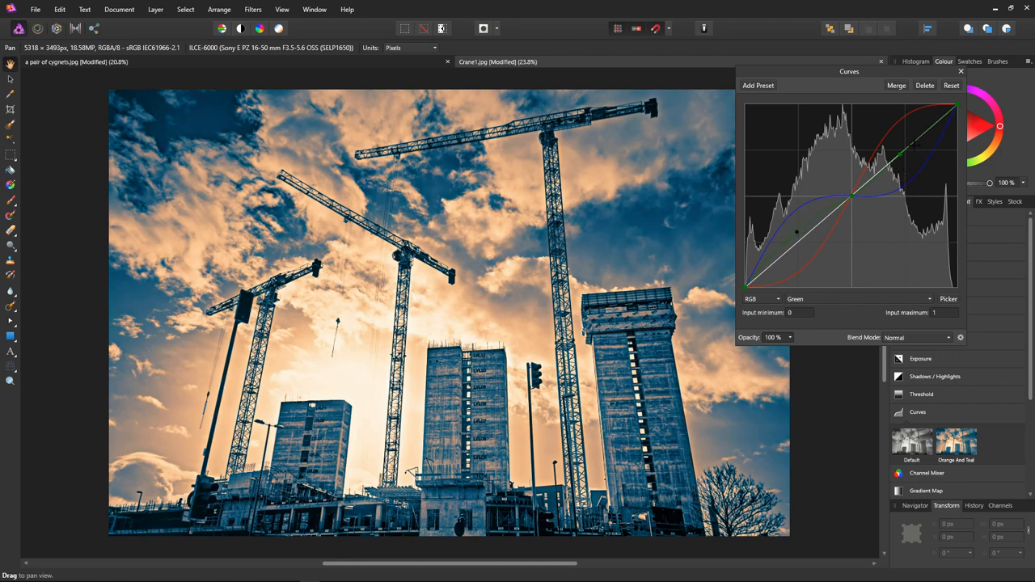
drag(896, 162, 902, 154)
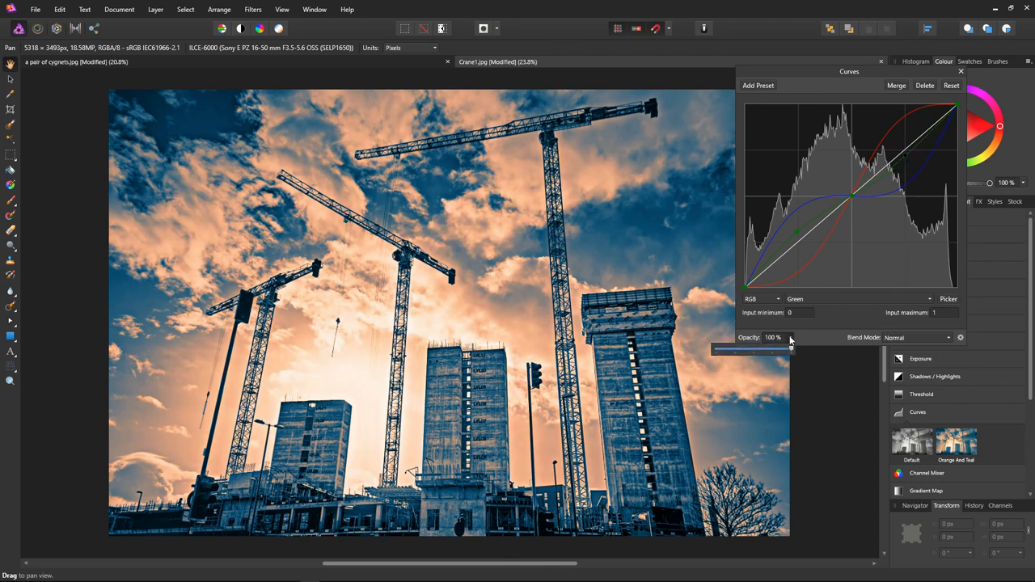
Settle the crane's Curves grade at about 84% opacity and close the Curves dialog.
drag(789, 348, 732, 348)
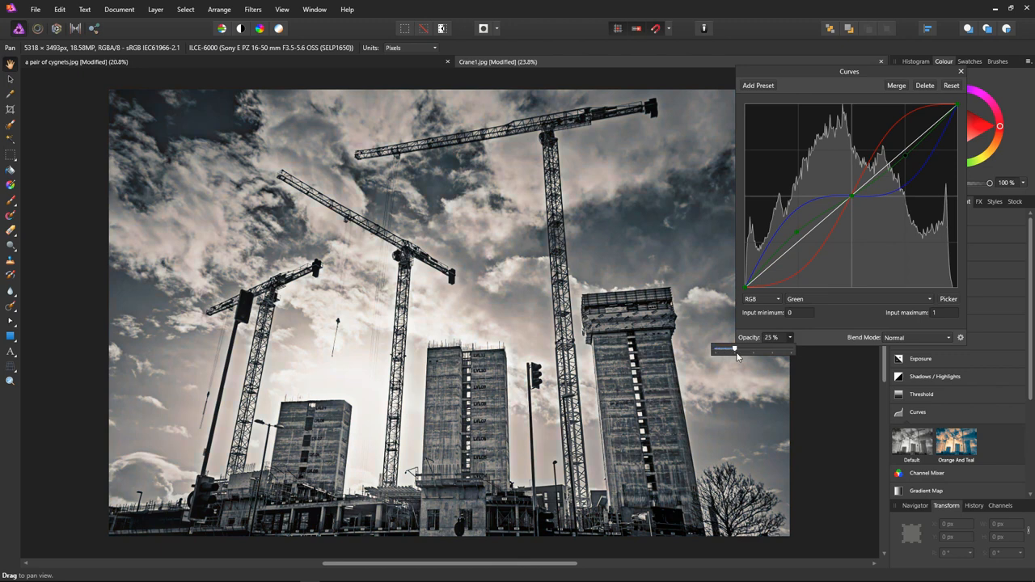
drag(734, 349, 765, 349)
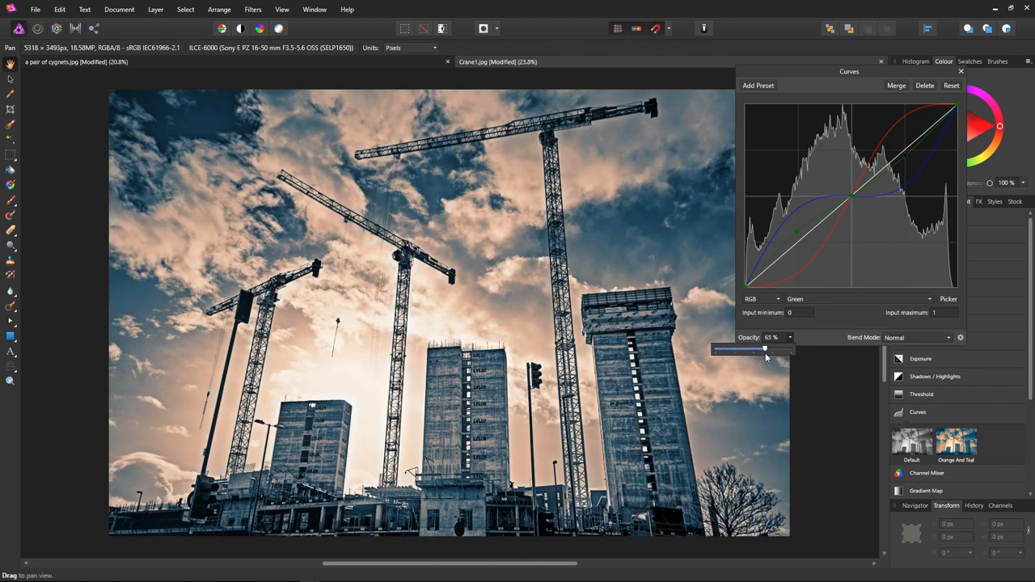
drag(765, 348, 772, 348)
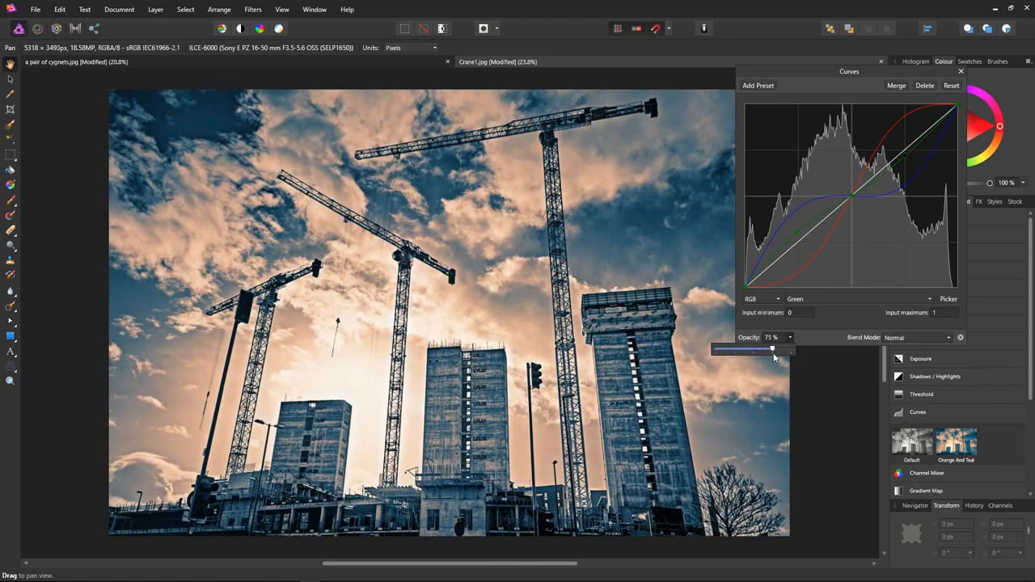
drag(772, 348, 778, 349)
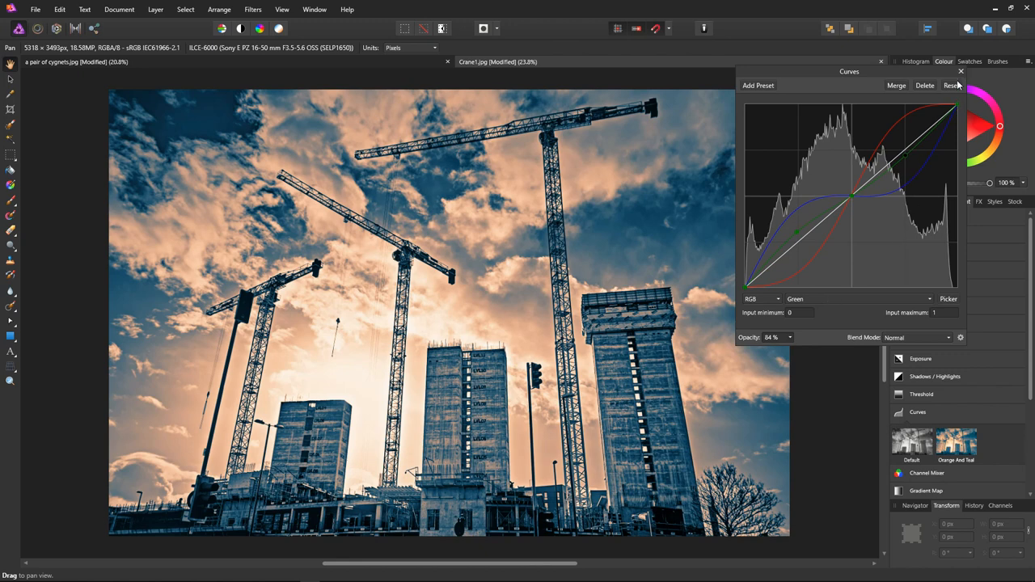
click(961, 72)
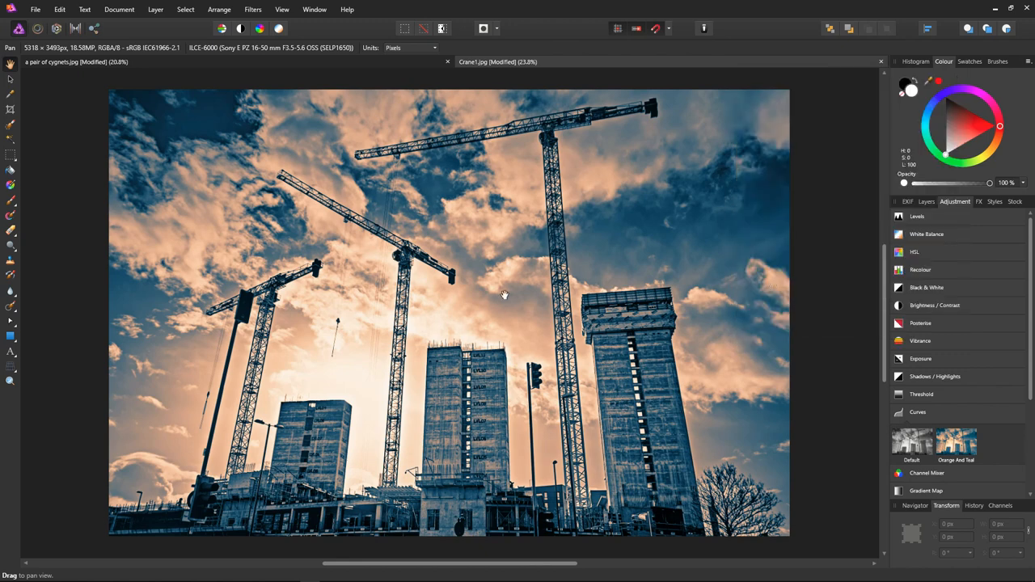
mouse_move(723, 325)
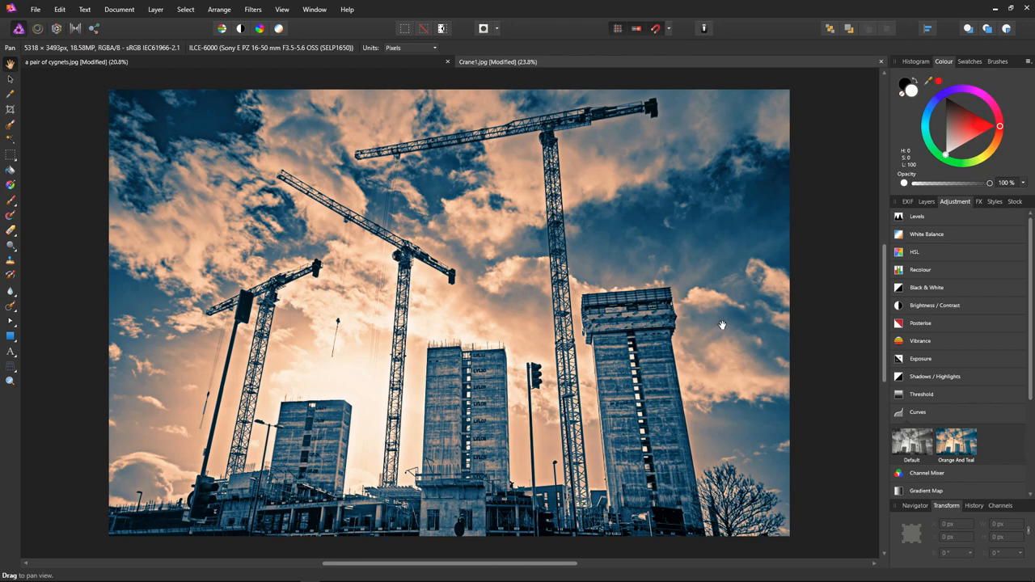